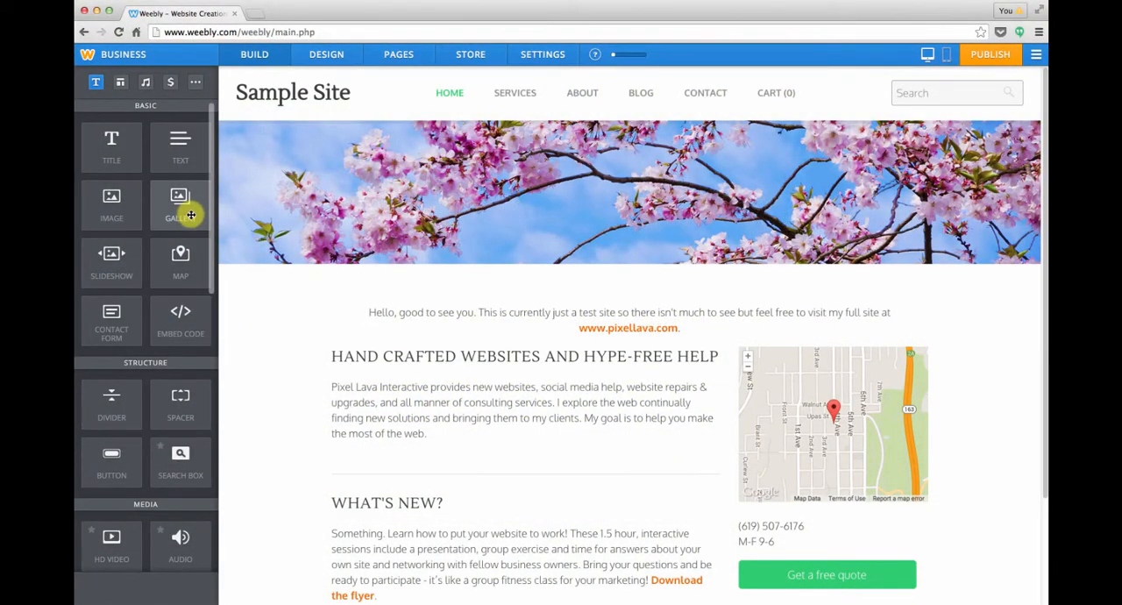
{"action": "mouse_move", "coordinate": [112, 254]}
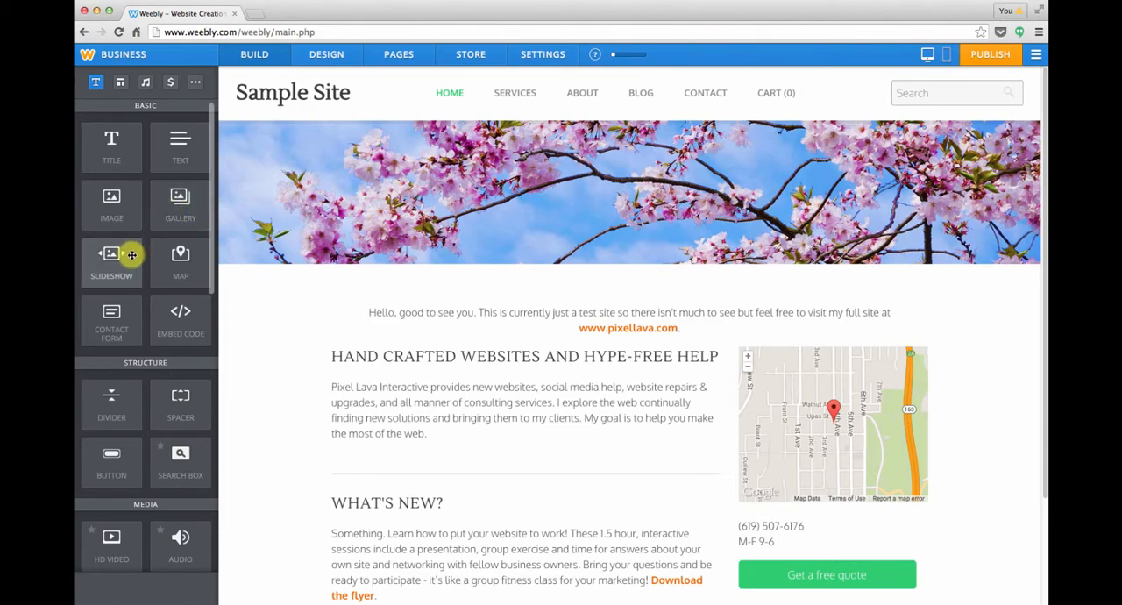
{"action": "mouse_move", "coordinate": [269, 148]}
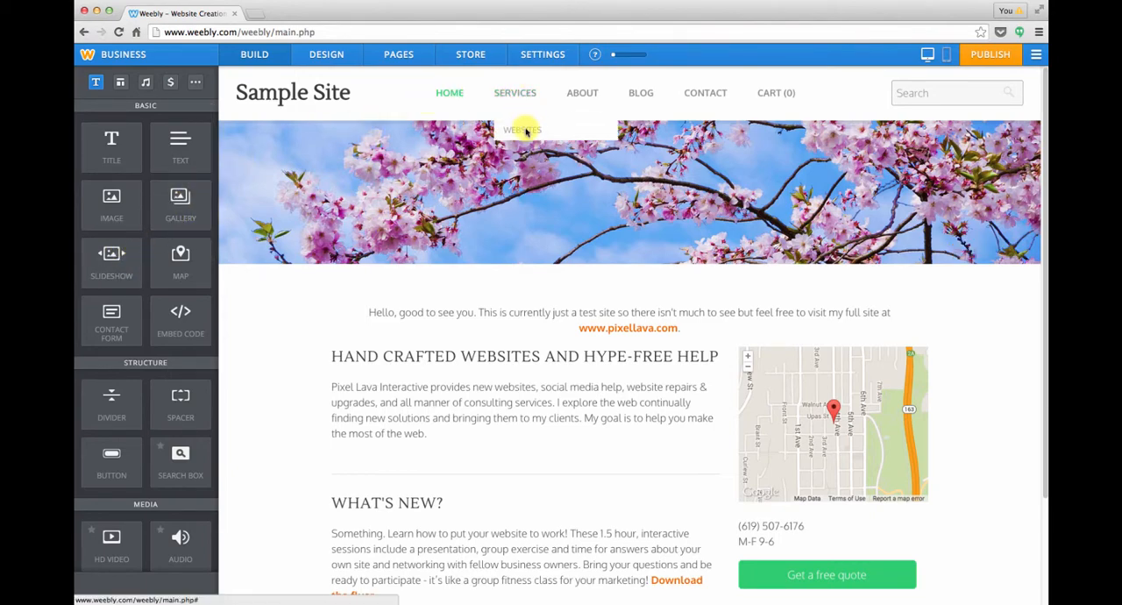
- Open the Websites subpage from the Services dropdown in the editor
{"action": "left_click", "coordinate": [522, 130]}
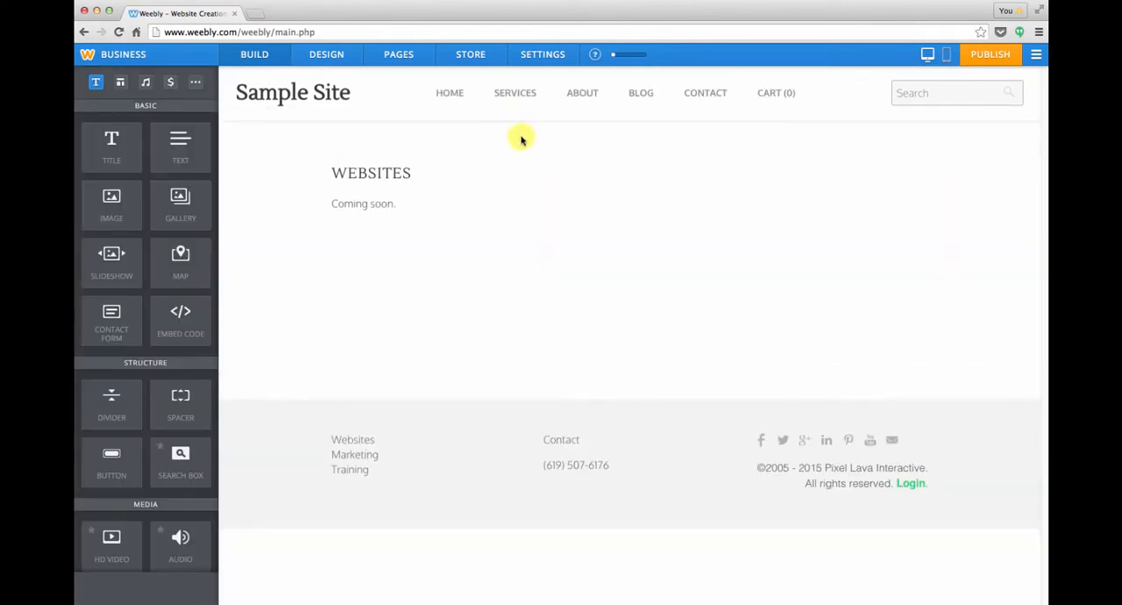
{"action": "mouse_move", "coordinate": [180, 208]}
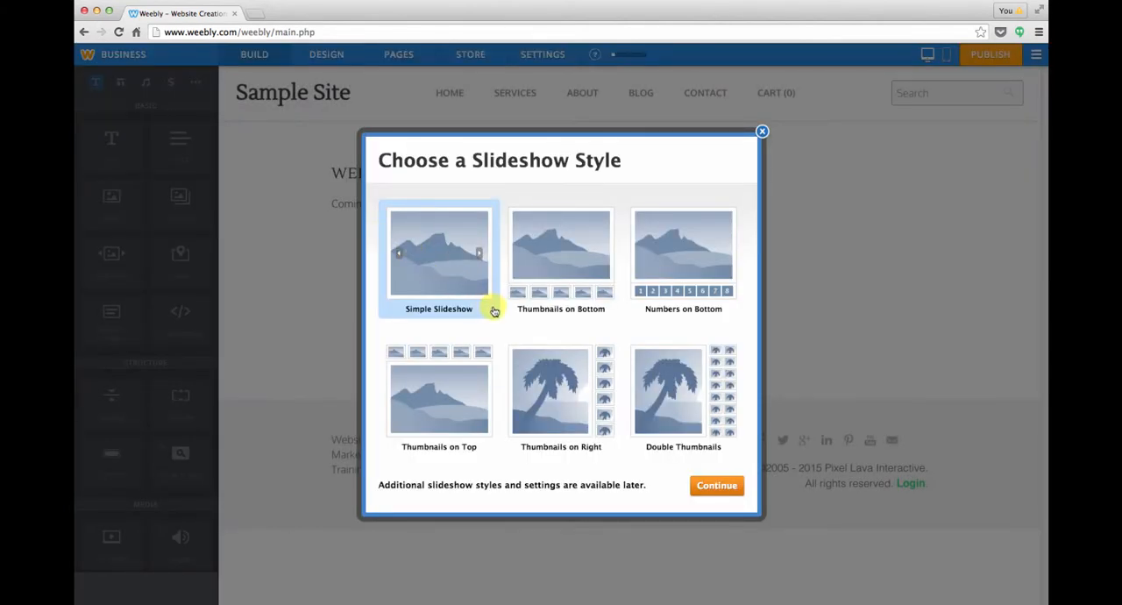
{"action": "mouse_move", "coordinate": [513, 317]}
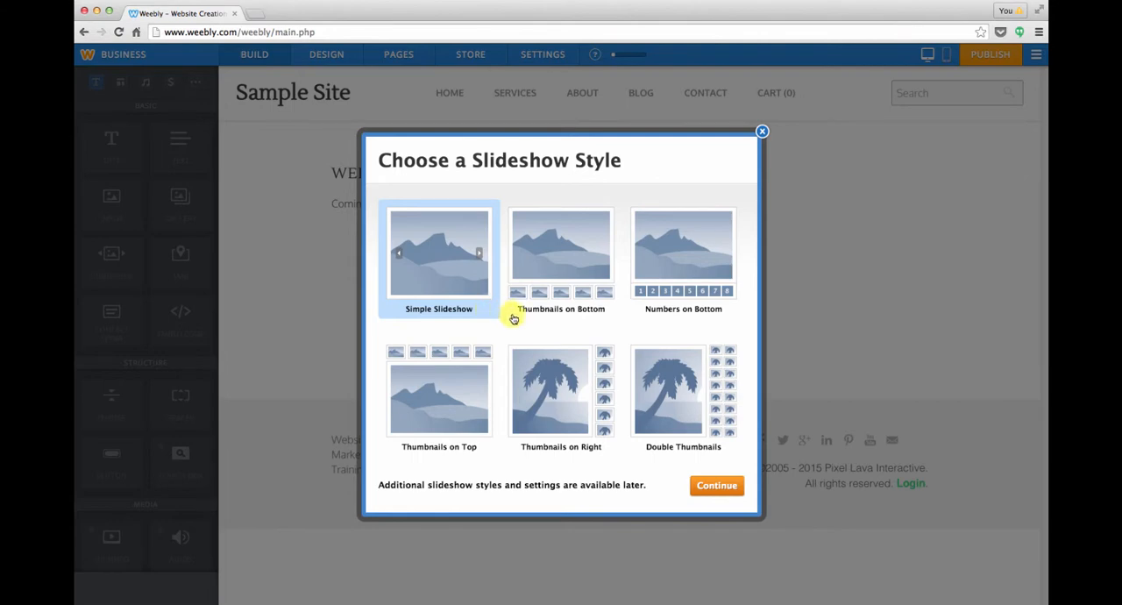
{"action": "mouse_move", "coordinate": [493, 329]}
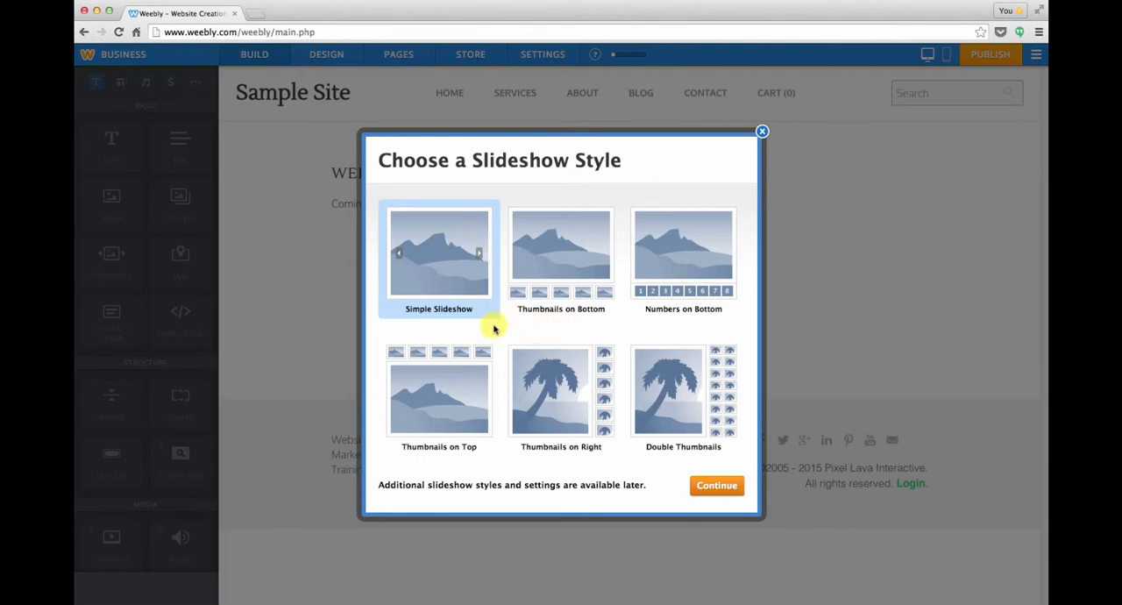
{"action": "mouse_move", "coordinate": [490, 324]}
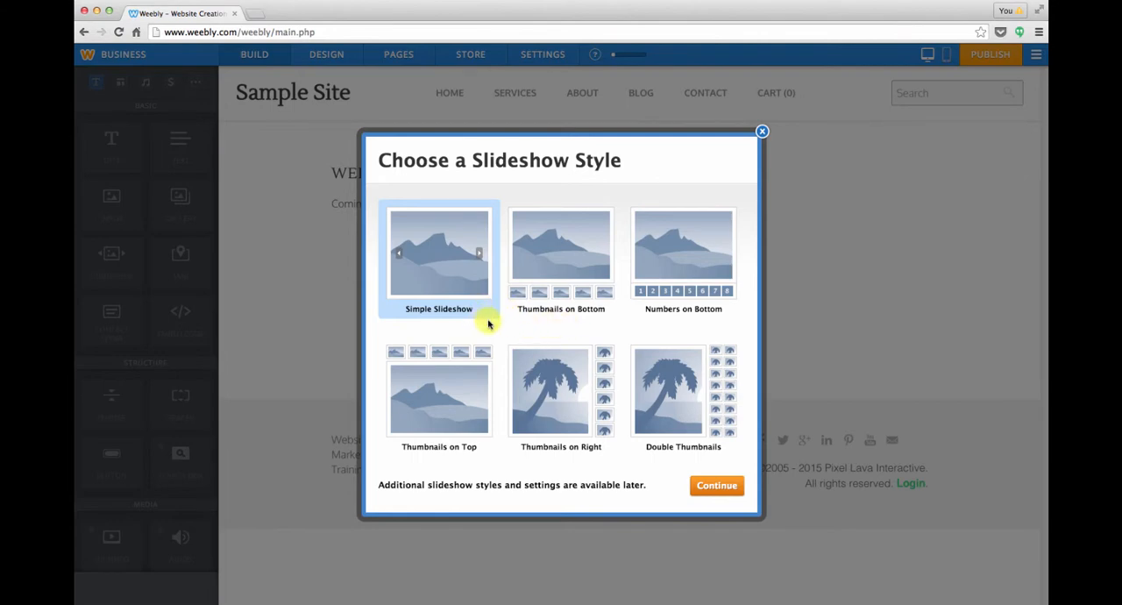
{"action": "mouse_move", "coordinate": [616, 332]}
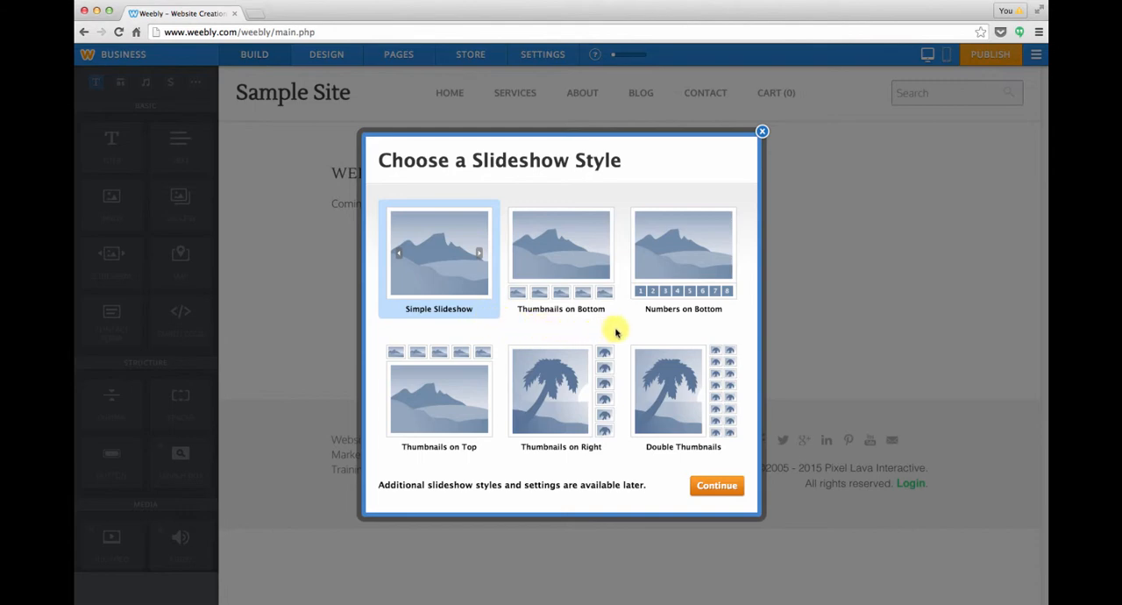
{"action": "mouse_move", "coordinate": [693, 380]}
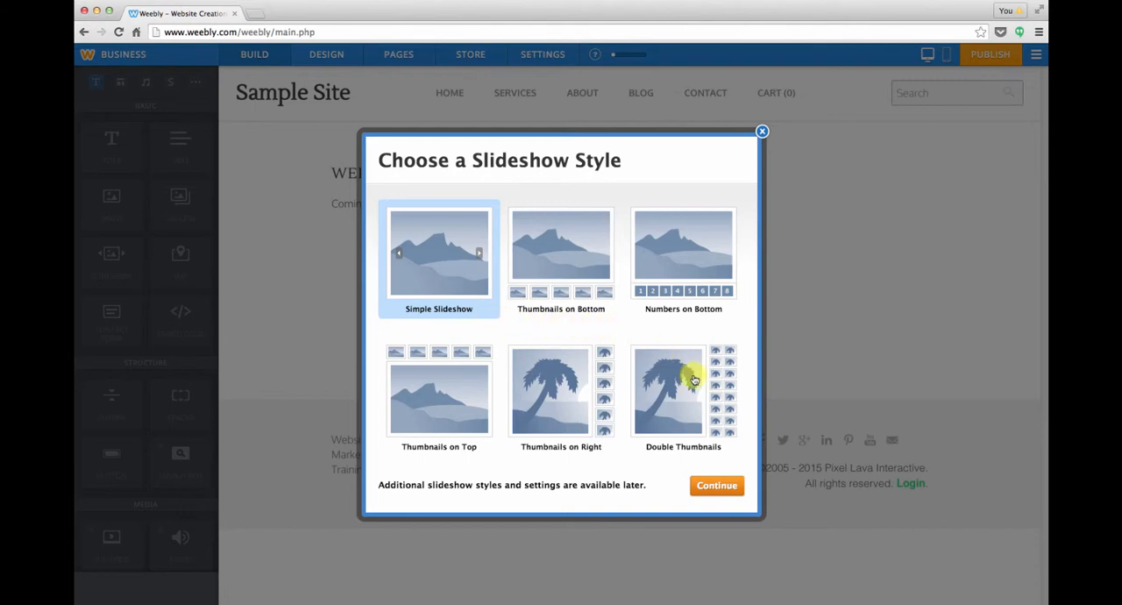
- Keep the Simple Slideshow style and continue to the photo manager
{"action": "left_click", "coordinate": [716, 485]}
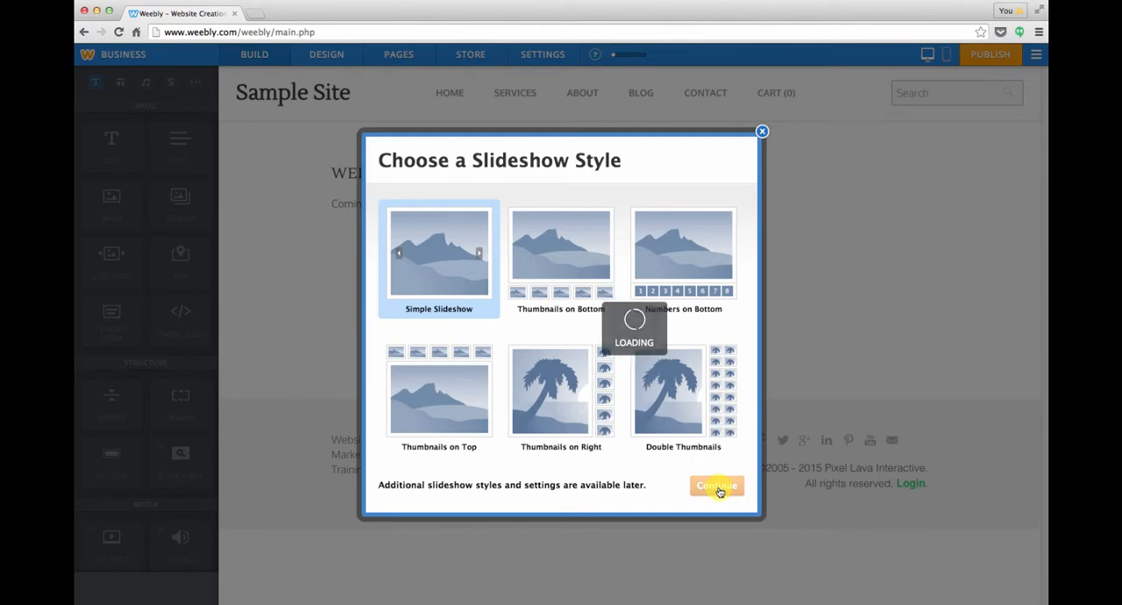
{"action": "left_click", "coordinate": [717, 486]}
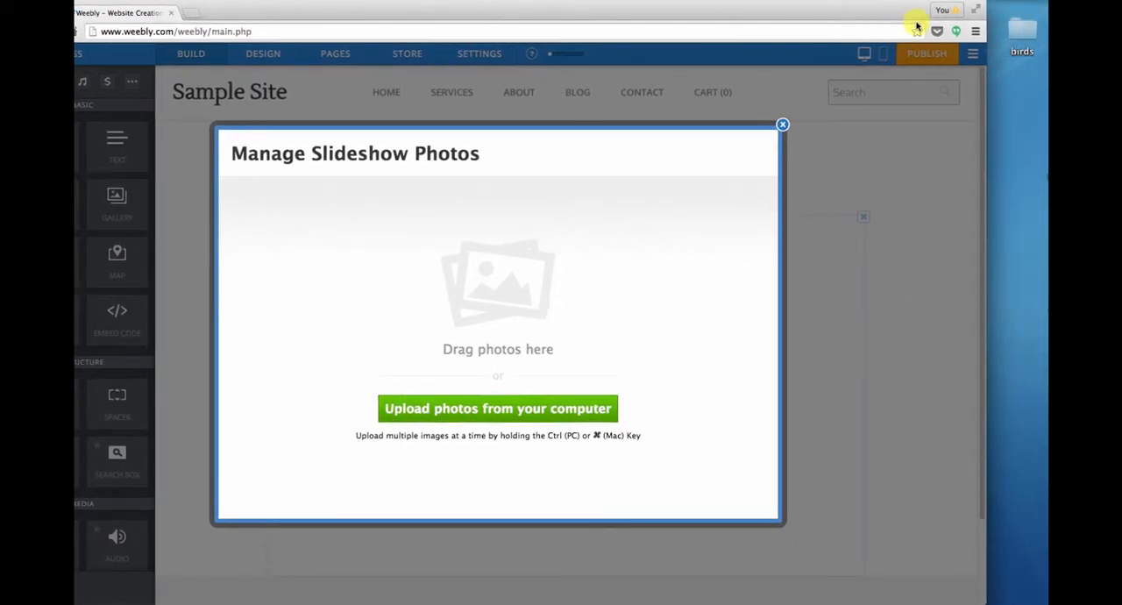
- Open the desktop birds folder in Finder beside Manage Slideshow Photos
{"action": "left_click", "coordinate": [498, 408]}
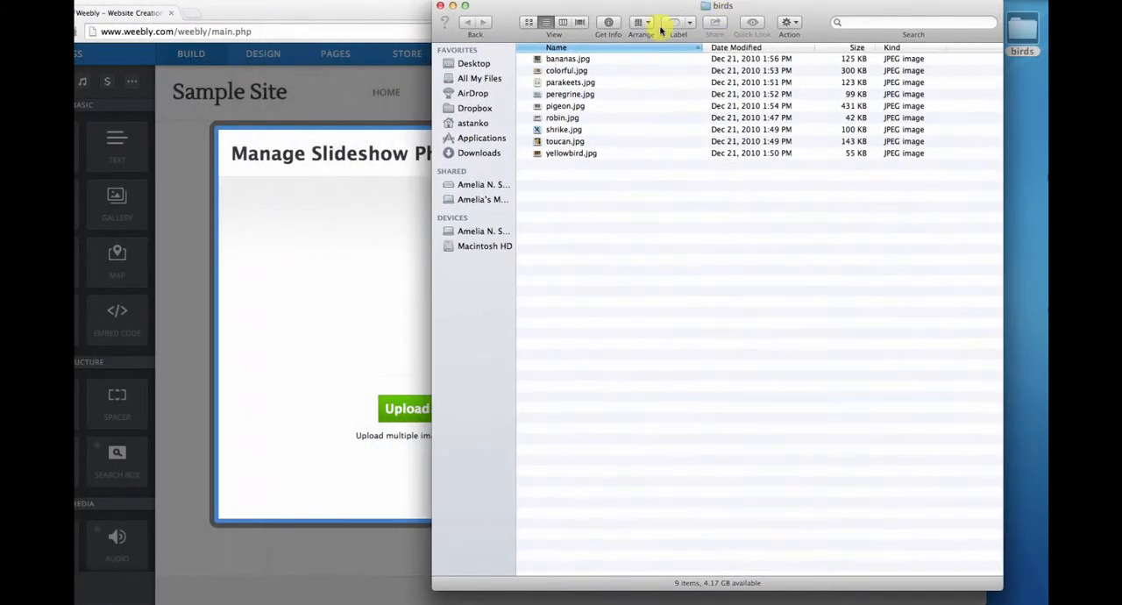
{"action": "left_click", "coordinate": [571, 153]}
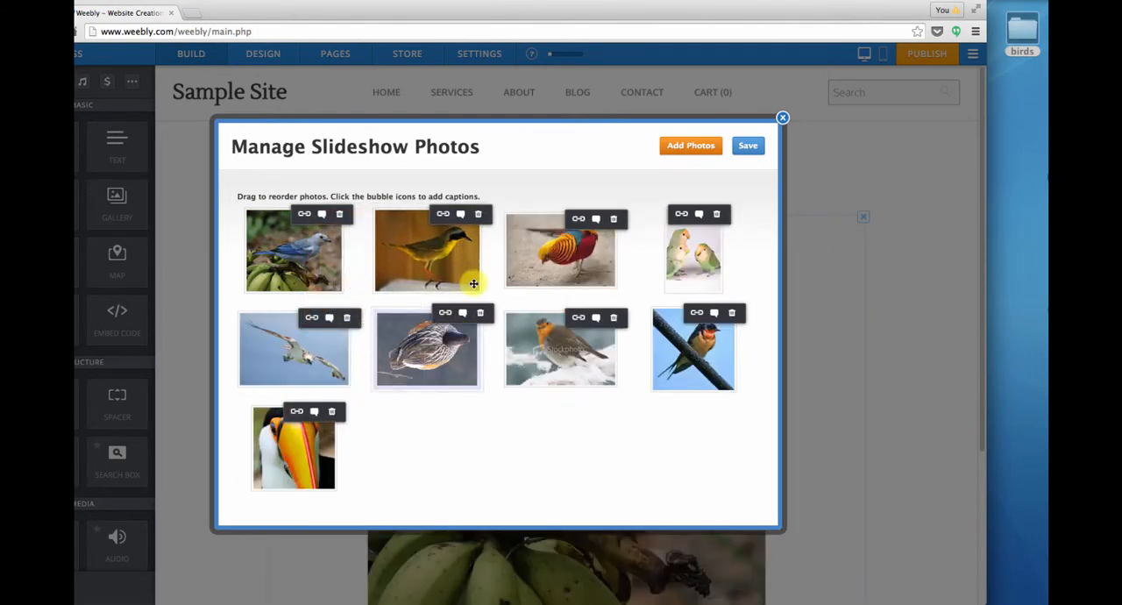
{"action": "mouse_move", "coordinate": [657, 286]}
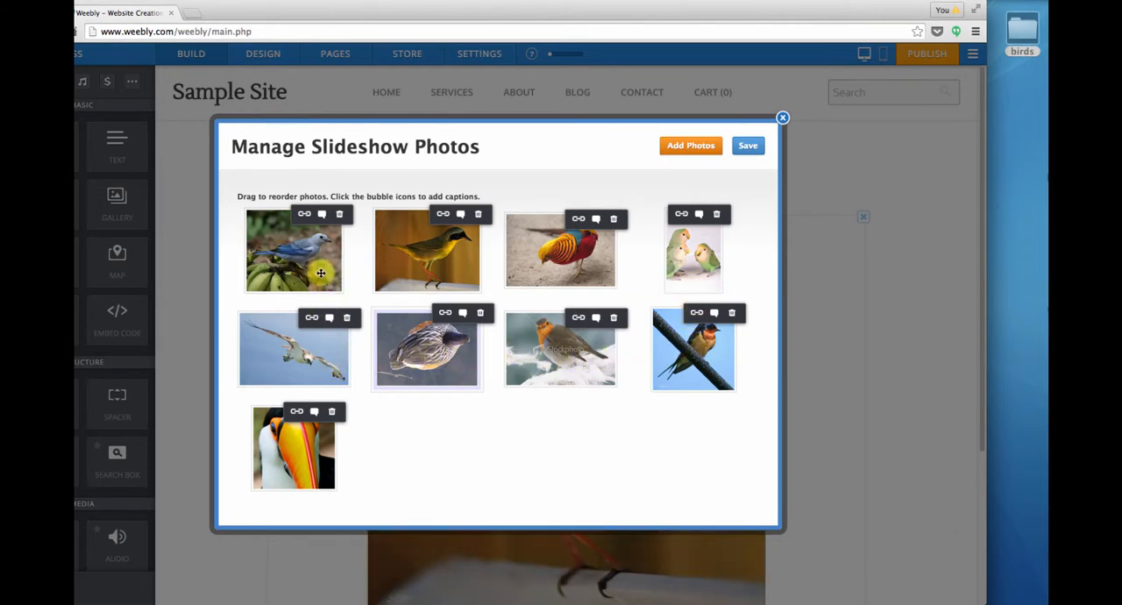
{"action": "mouse_move", "coordinate": [441, 255]}
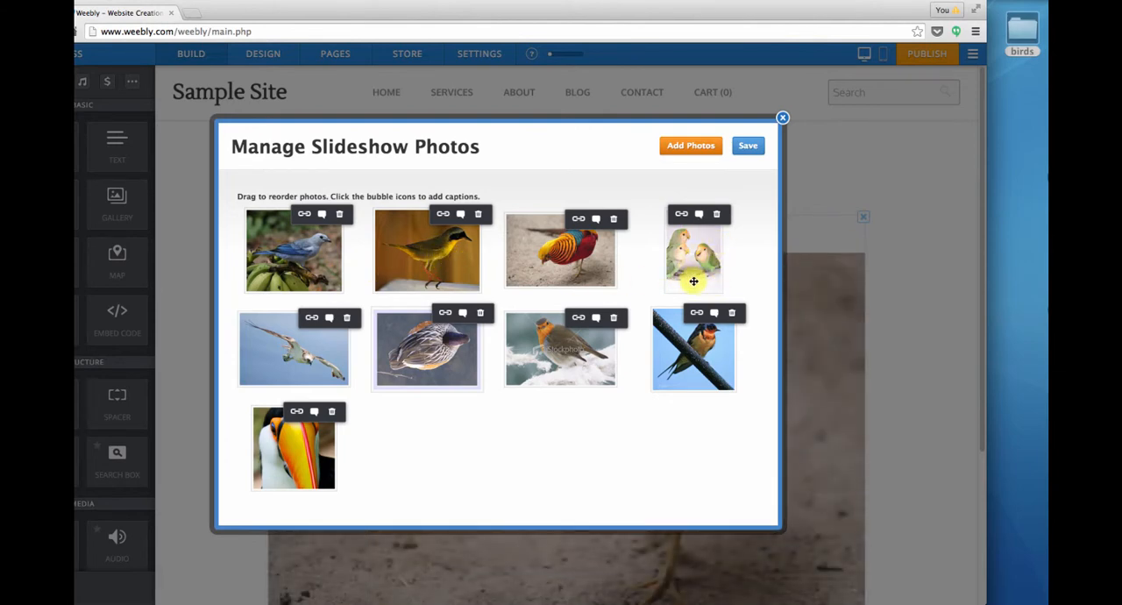
{"action": "mouse_move", "coordinate": [745, 269]}
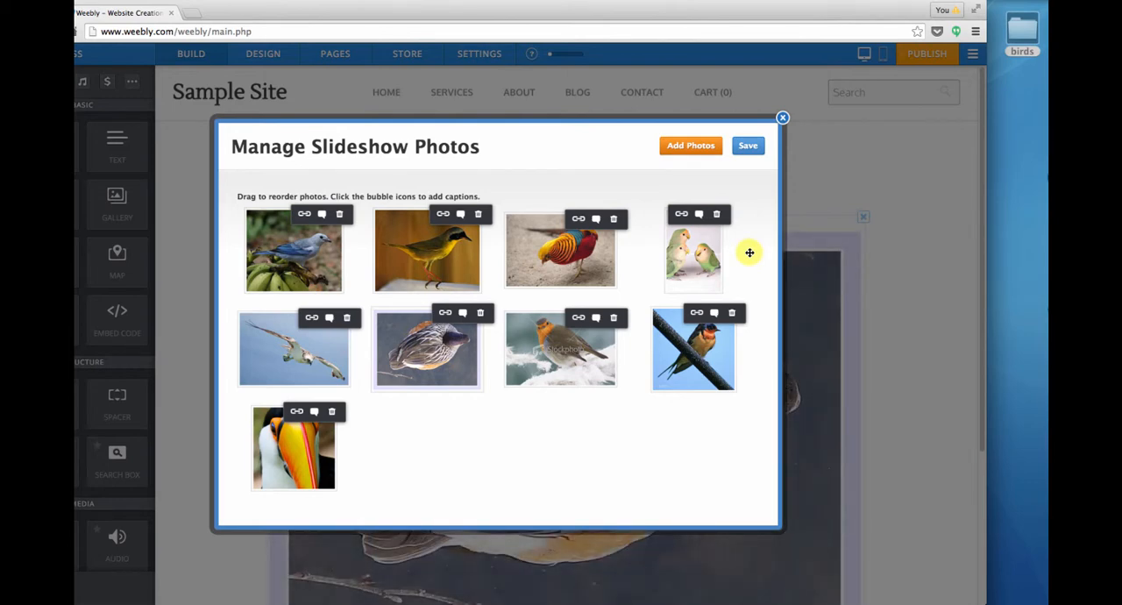
{"action": "mouse_move", "coordinate": [366, 341]}
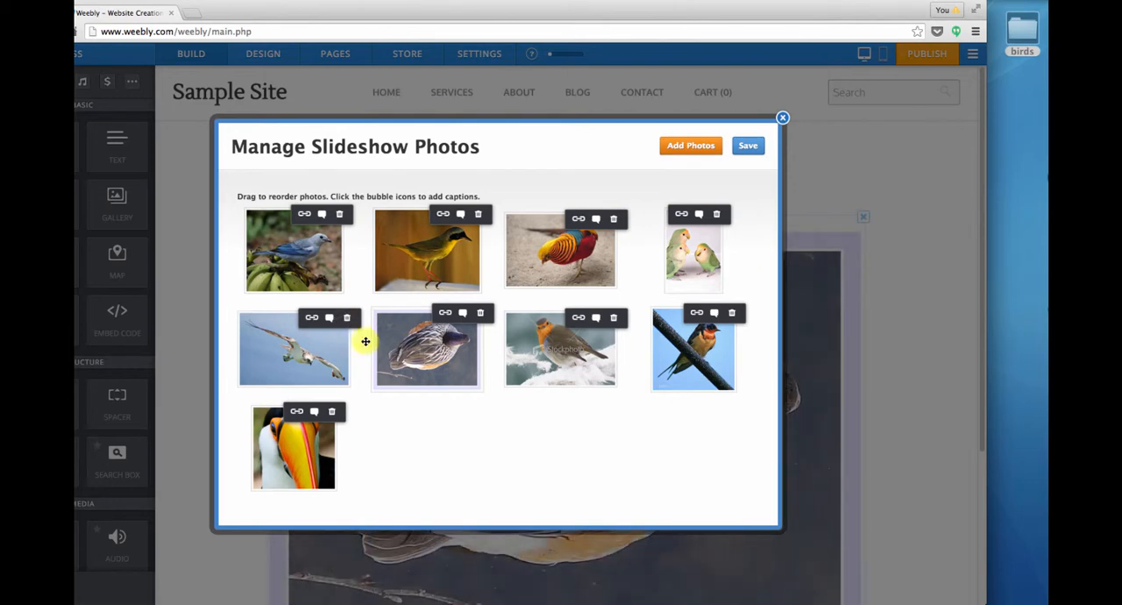
{"action": "mouse_move", "coordinate": [483, 384]}
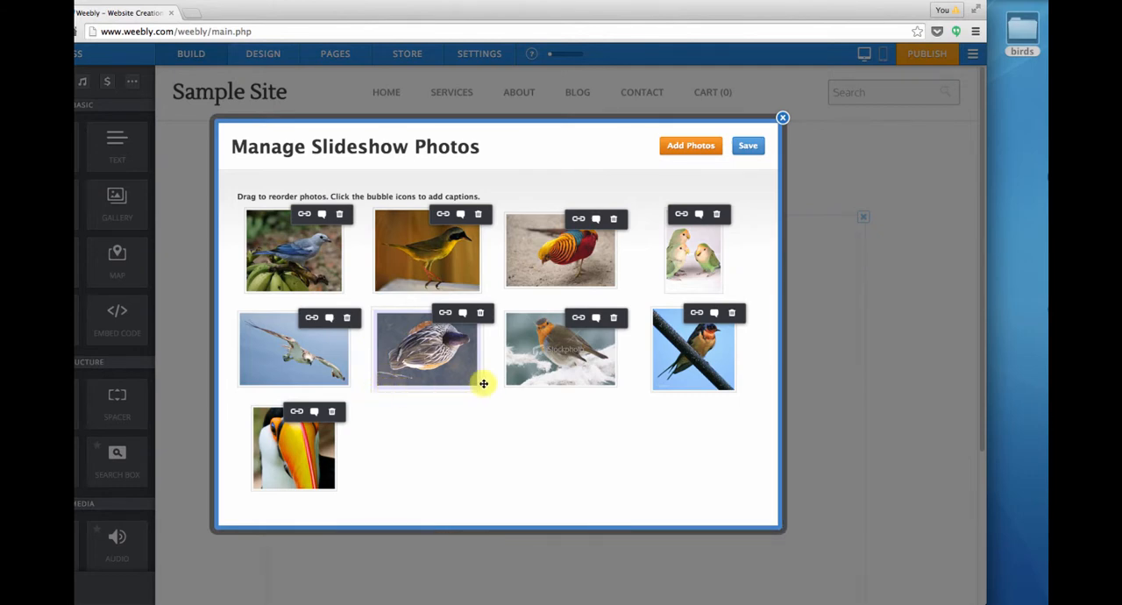
{"action": "mouse_move", "coordinate": [499, 352]}
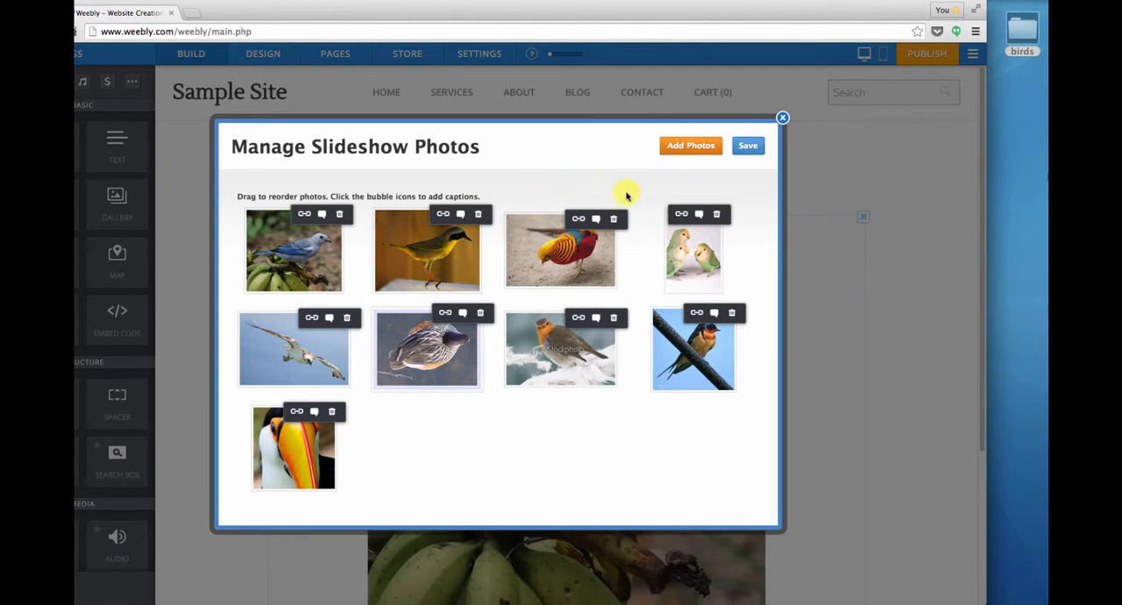
{"action": "mouse_move", "coordinate": [732, 164]}
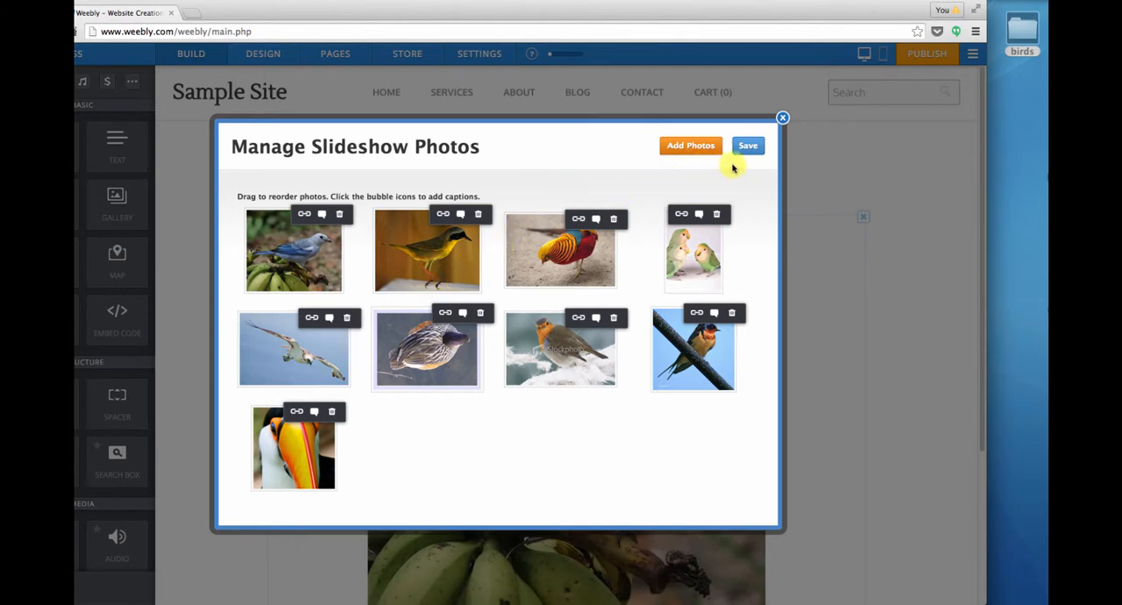
- Save the nine uploaded bird photos into the slideshow
{"action": "left_click", "coordinate": [748, 145]}
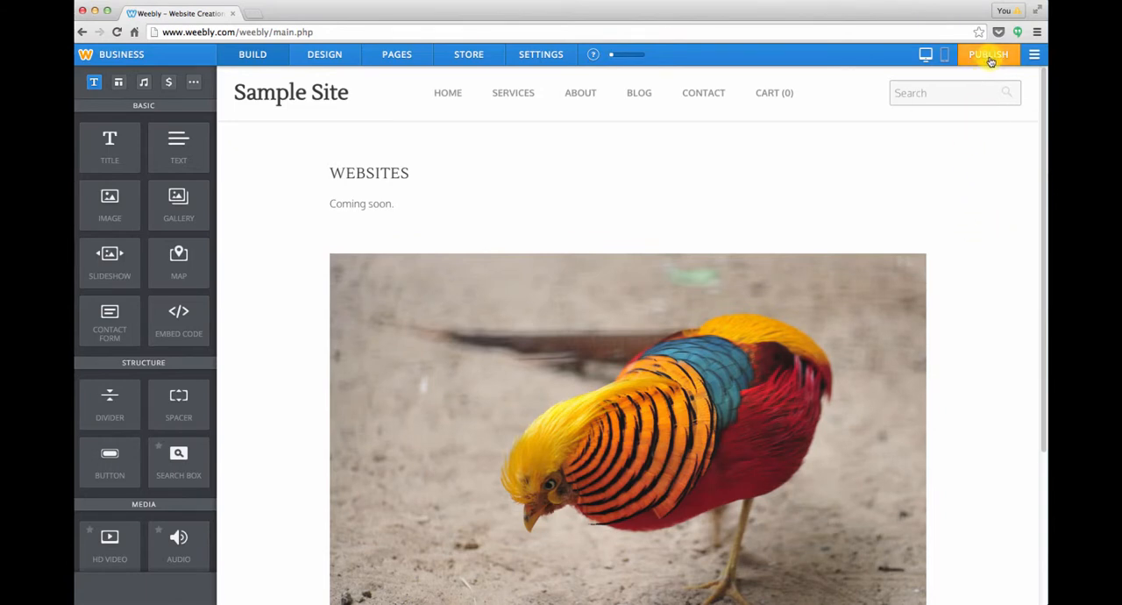
- Publish the site and open pixellava.weebly.com in a new tab
{"action": "left_click", "coordinate": [988, 55]}
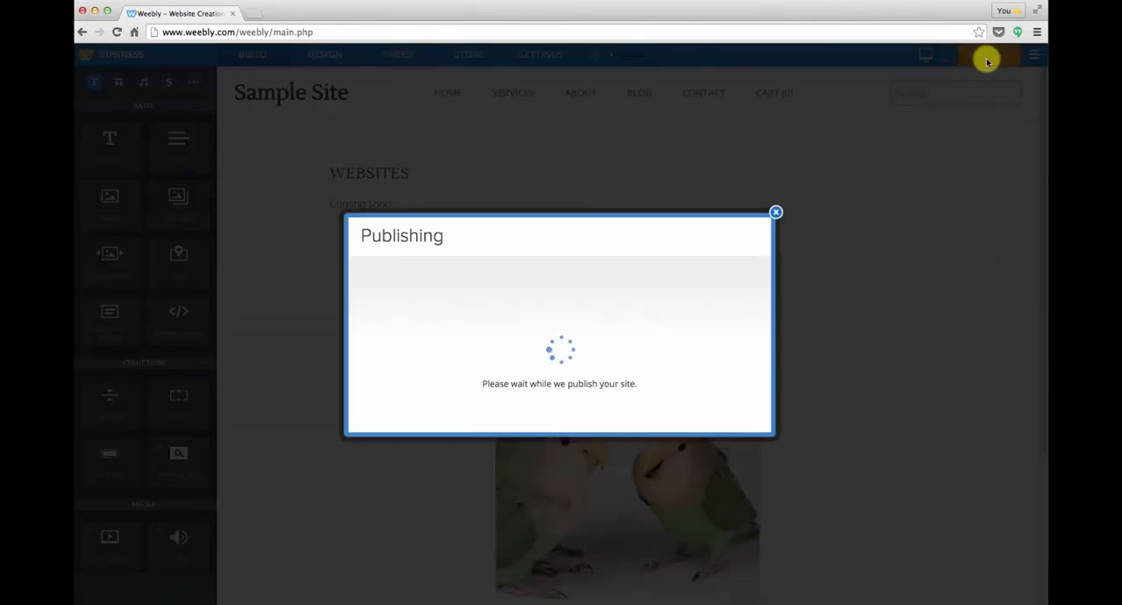
{"action": "mouse_move", "coordinate": [509, 291]}
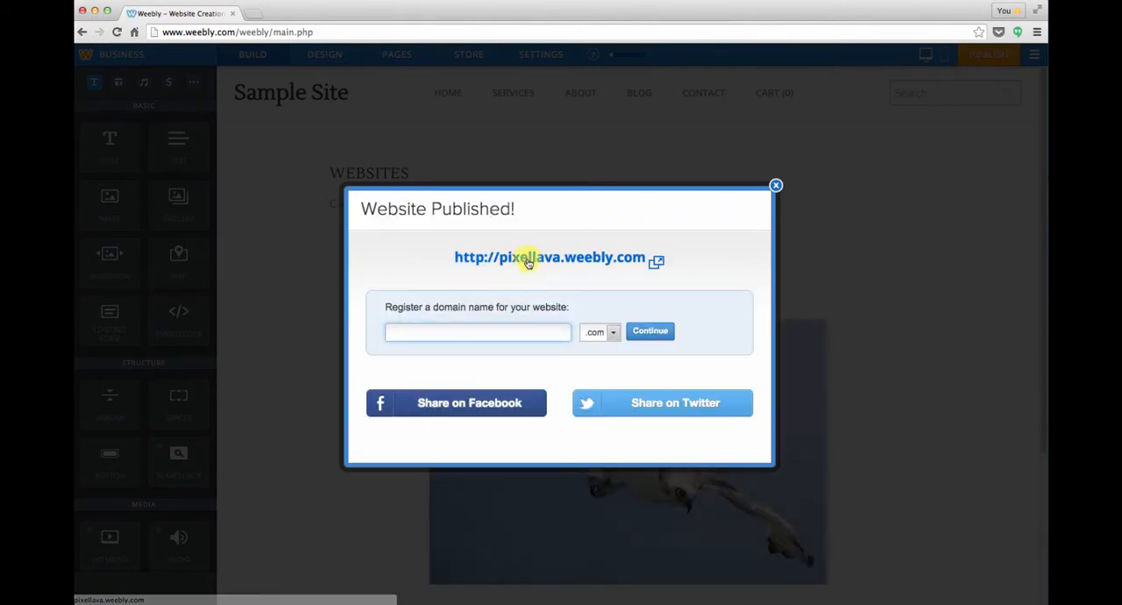
{"action": "left_click", "coordinate": [548, 257]}
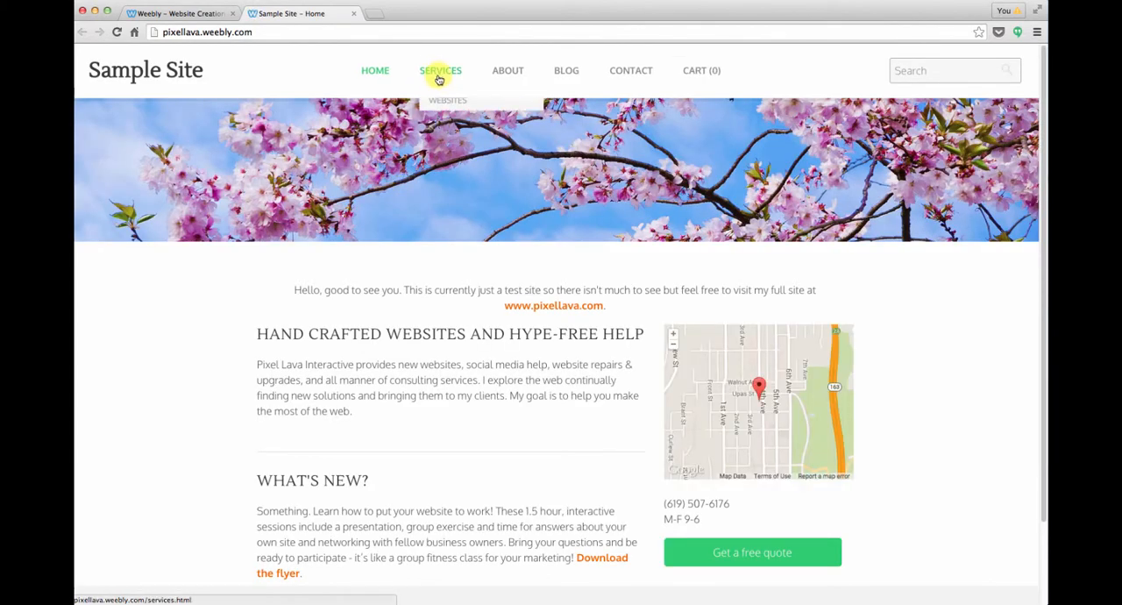
- Go to the live Services > Websites page, pause the slideshow and advance one photo
{"action": "left_click", "coordinate": [447, 105]}
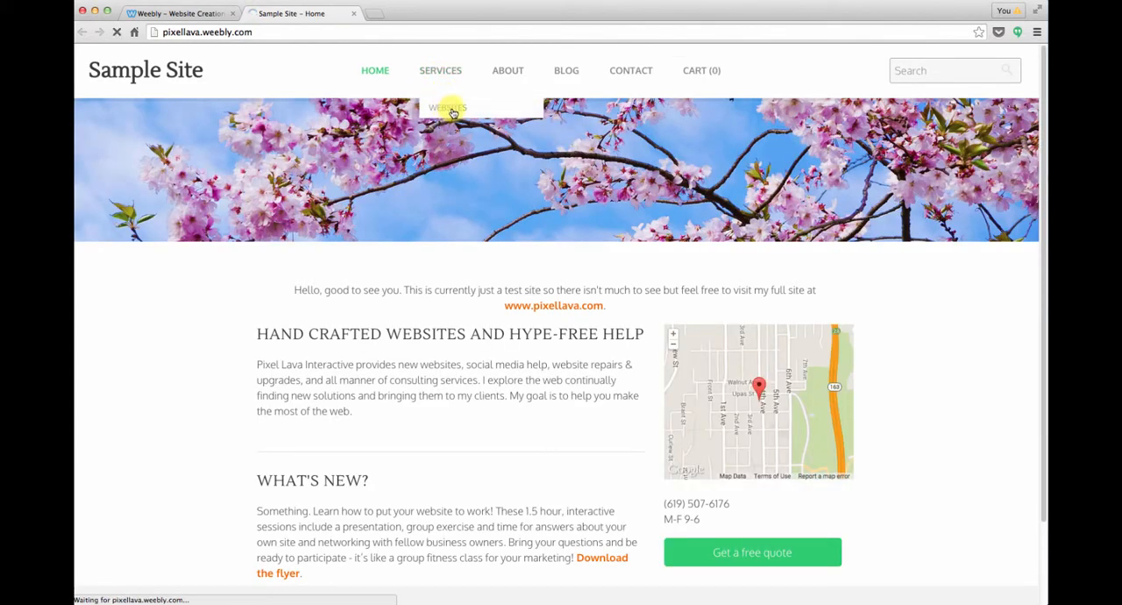
{"action": "left_click", "coordinate": [447, 107]}
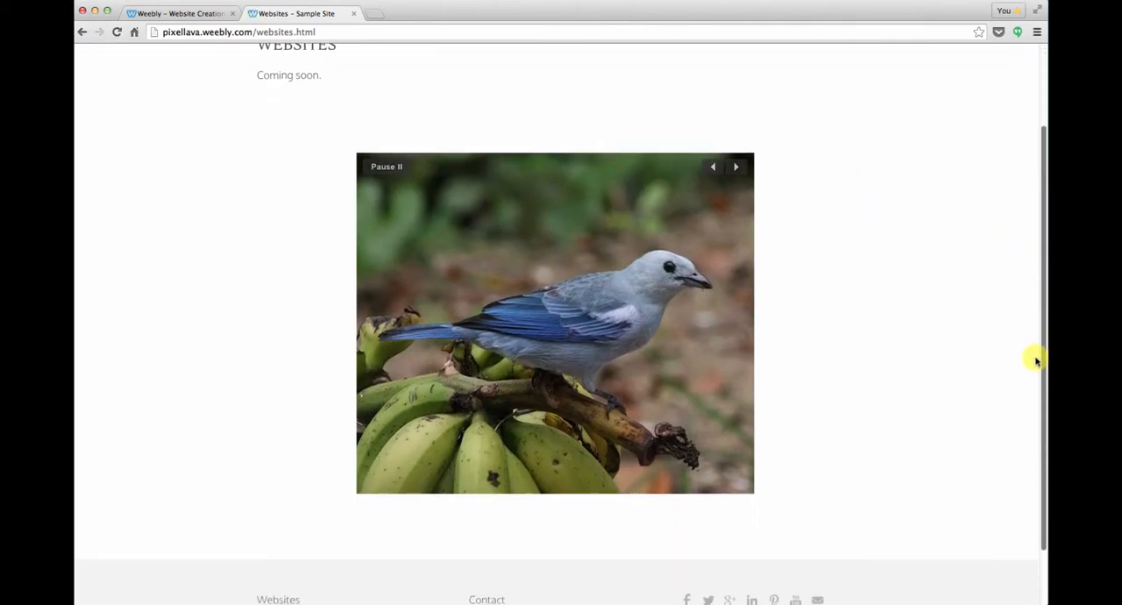
{"action": "left_click", "coordinate": [736, 166]}
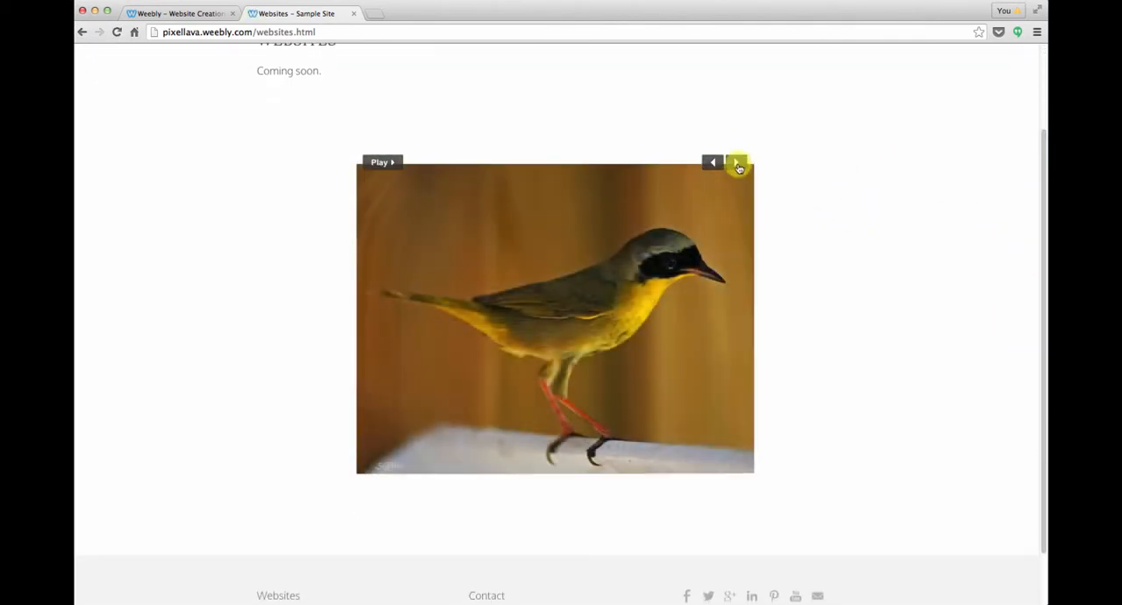
{"action": "left_click", "coordinate": [736, 162]}
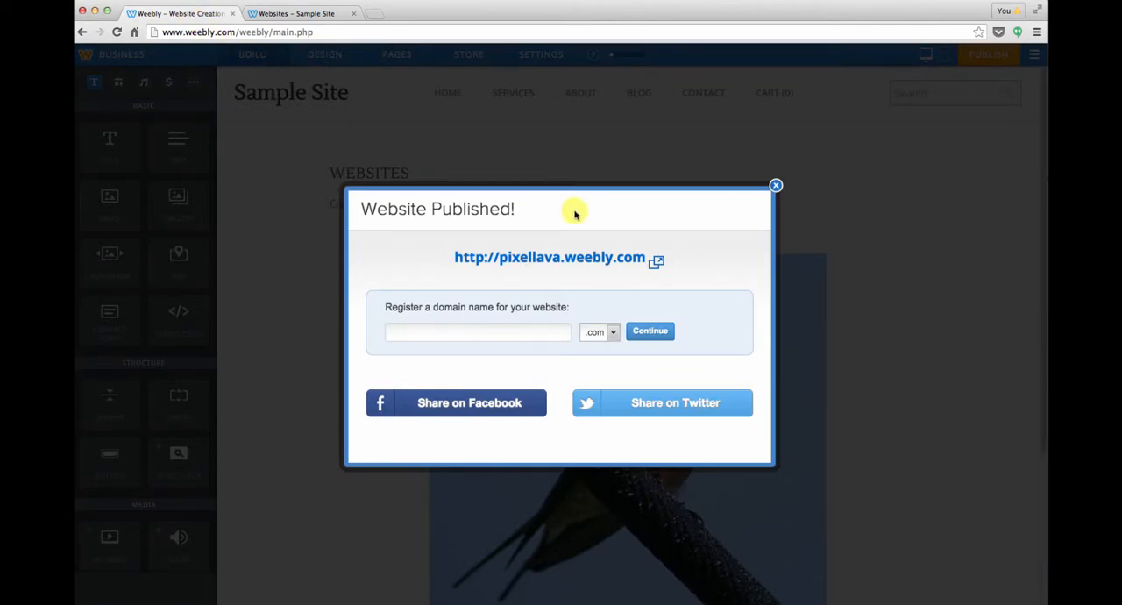
- Set the slideshow Nav Style to Double Thumbnails and Nav Location to Top
{"action": "left_click", "coordinate": [775, 185]}
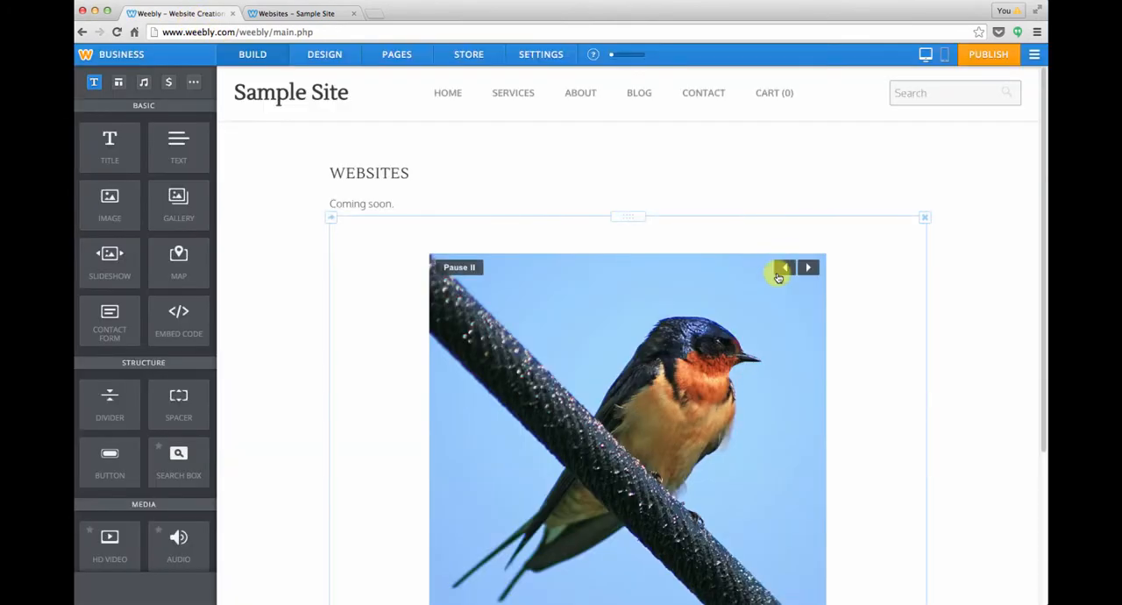
{"action": "left_click", "coordinate": [783, 268]}
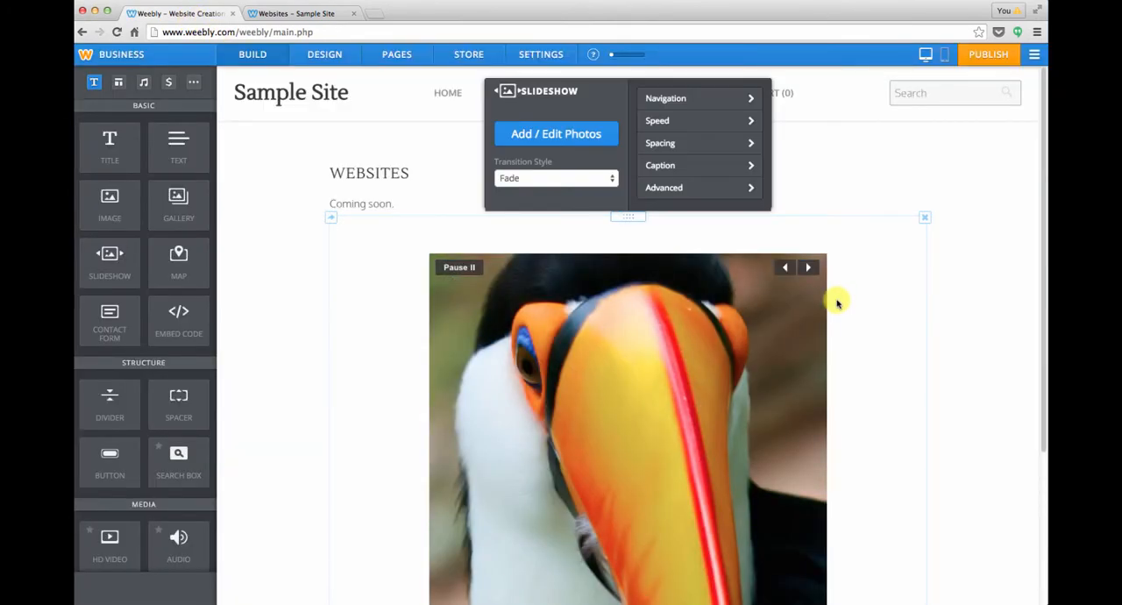
{"action": "mouse_move", "coordinate": [692, 99]}
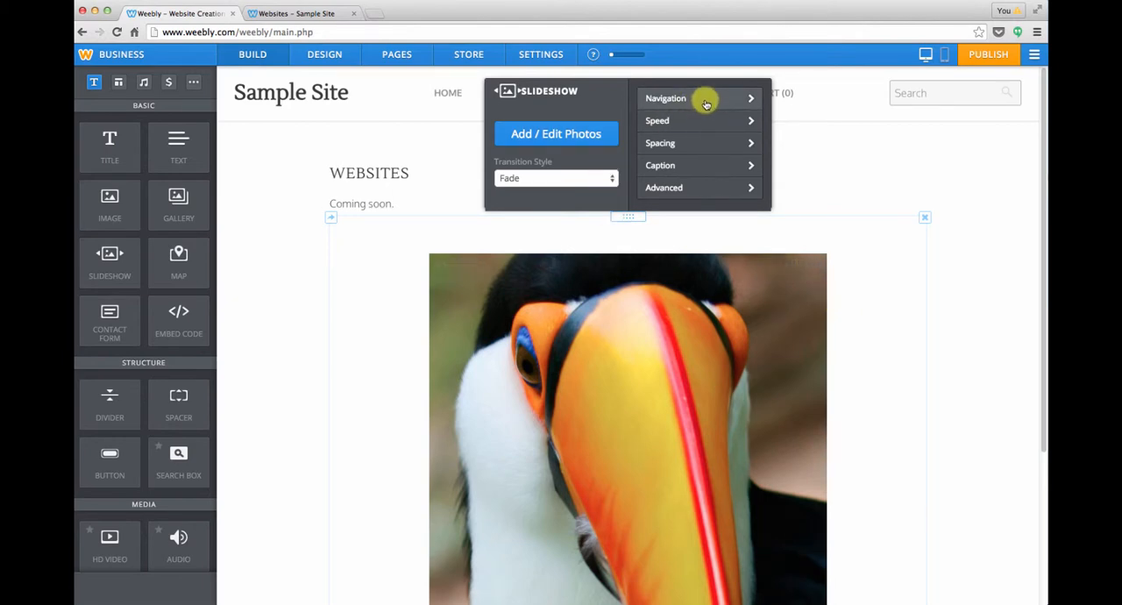
{"action": "left_click", "coordinate": [666, 98]}
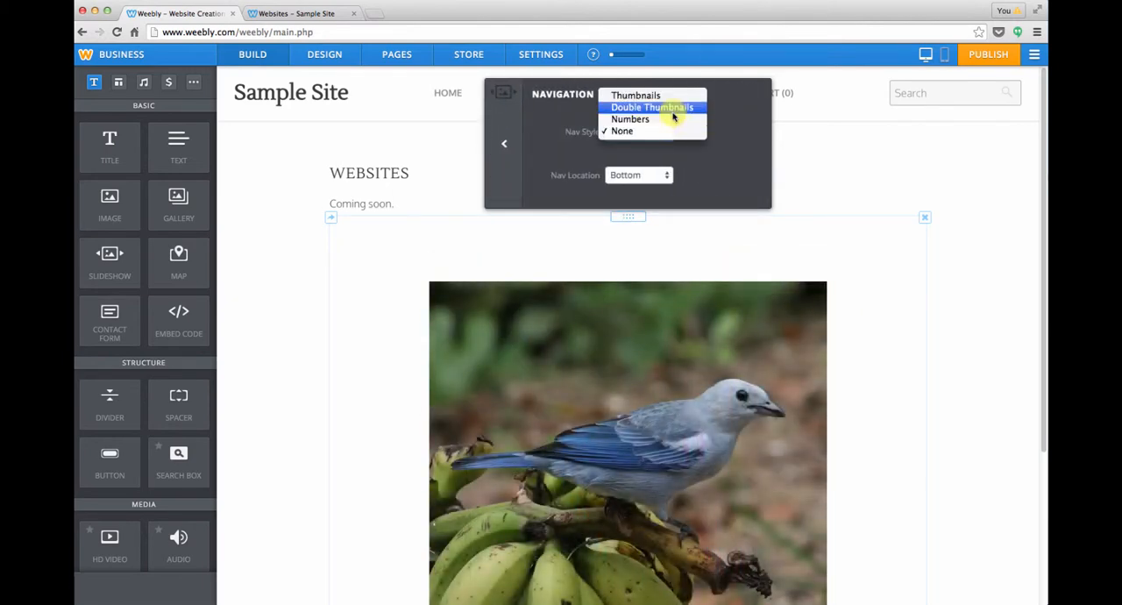
{"action": "left_click", "coordinate": [651, 107]}
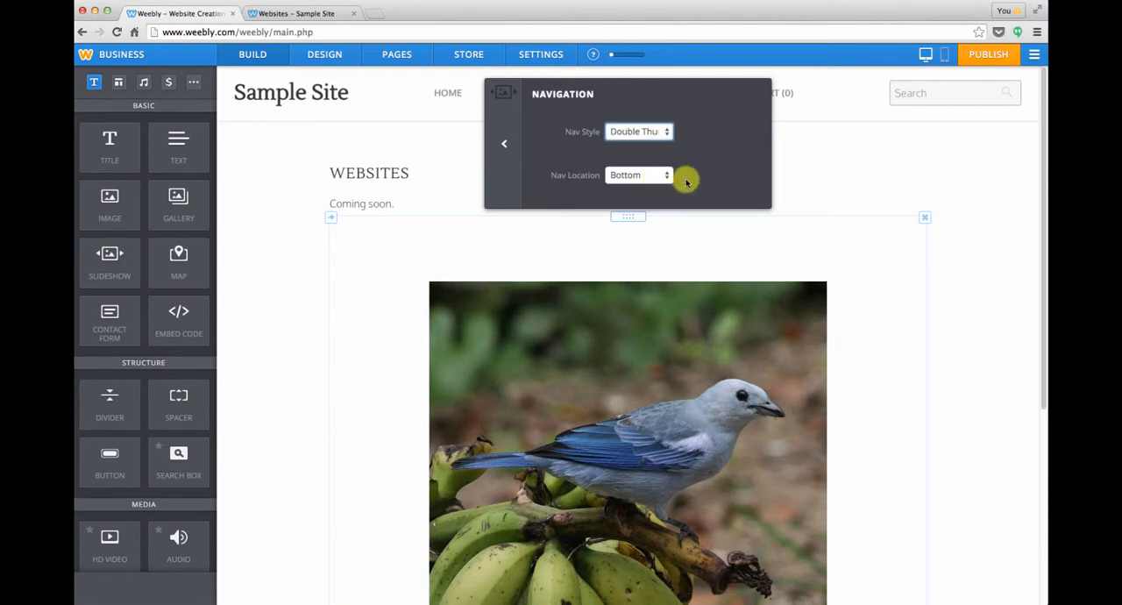
{"action": "scroll", "scroll_direction": "down", "scroll_amount": 3}
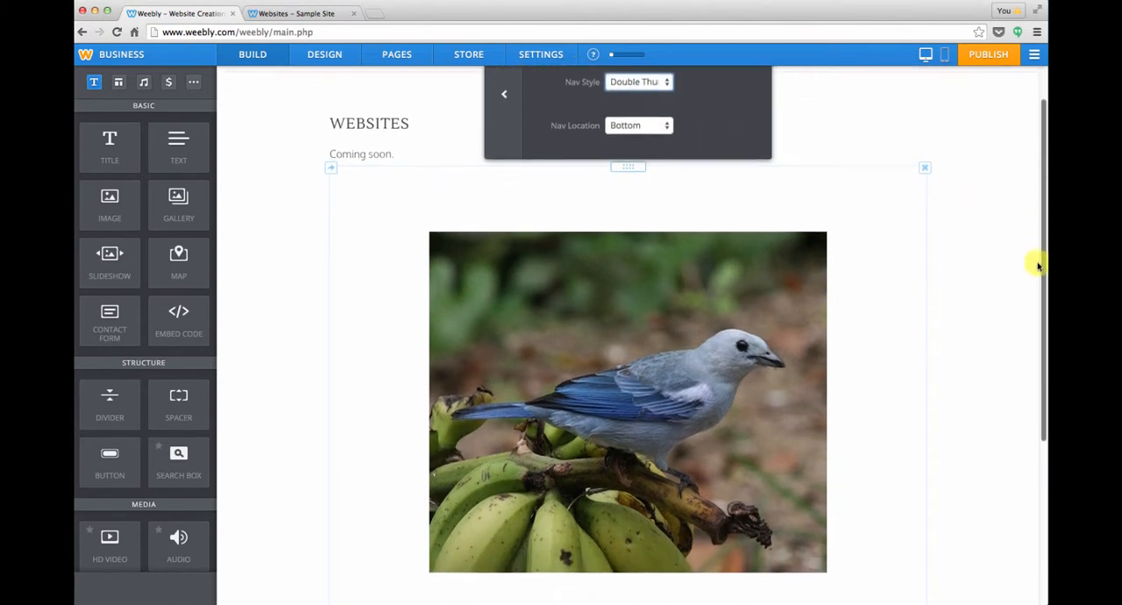
{"action": "scroll", "scroll_direction": "down", "scroll_amount": 3}
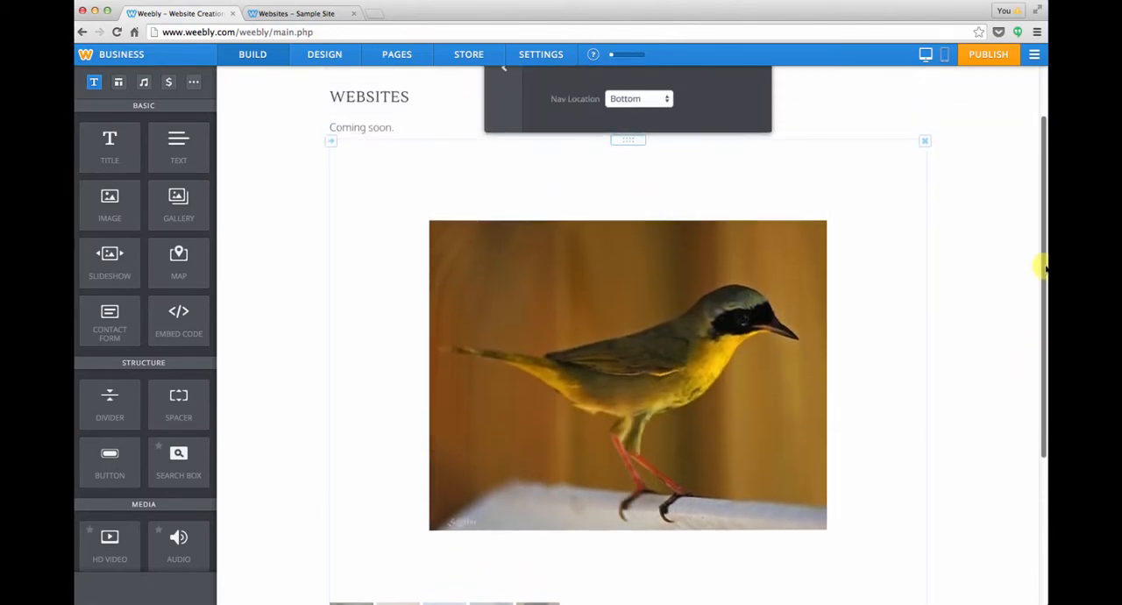
{"action": "left_click", "coordinate": [639, 98]}
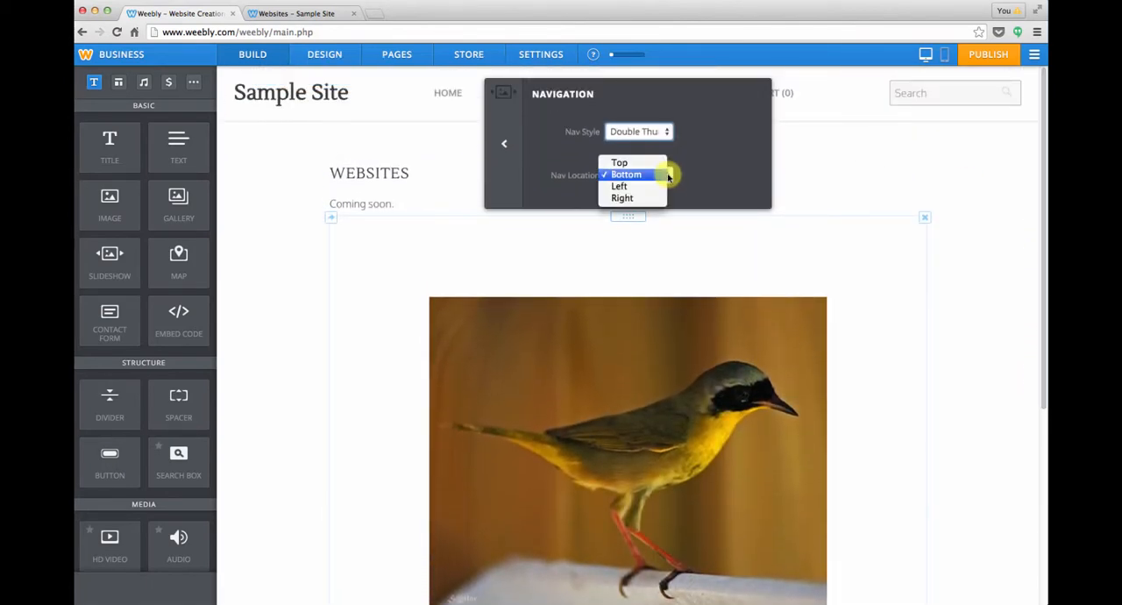
{"action": "left_click", "coordinate": [619, 162]}
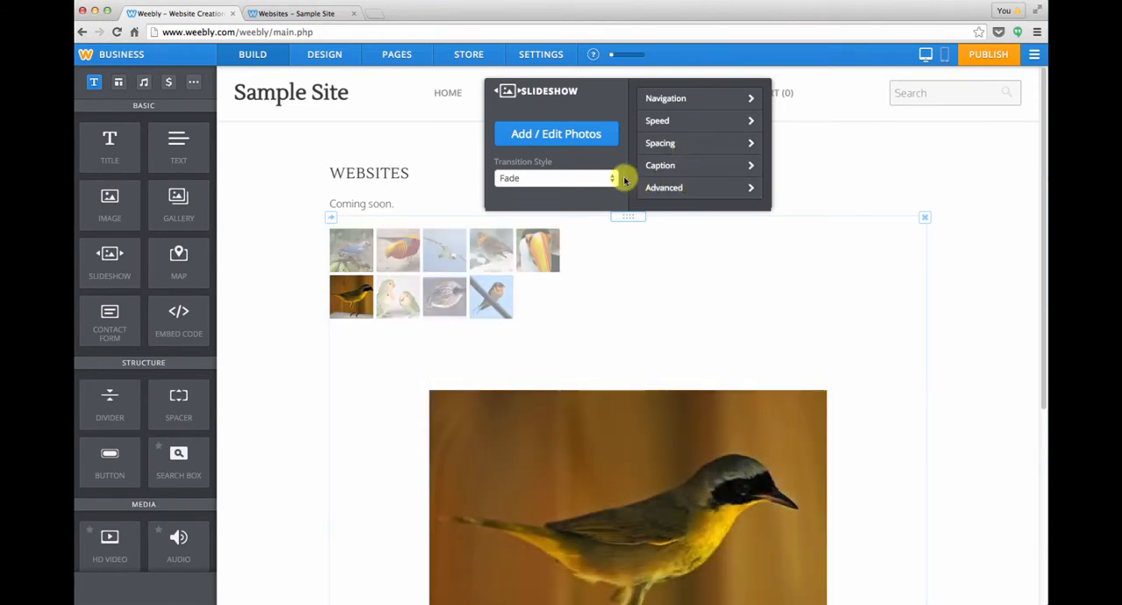
- Change the slideshow Transition Style from Fade to Slide
{"action": "left_click", "coordinate": [556, 178]}
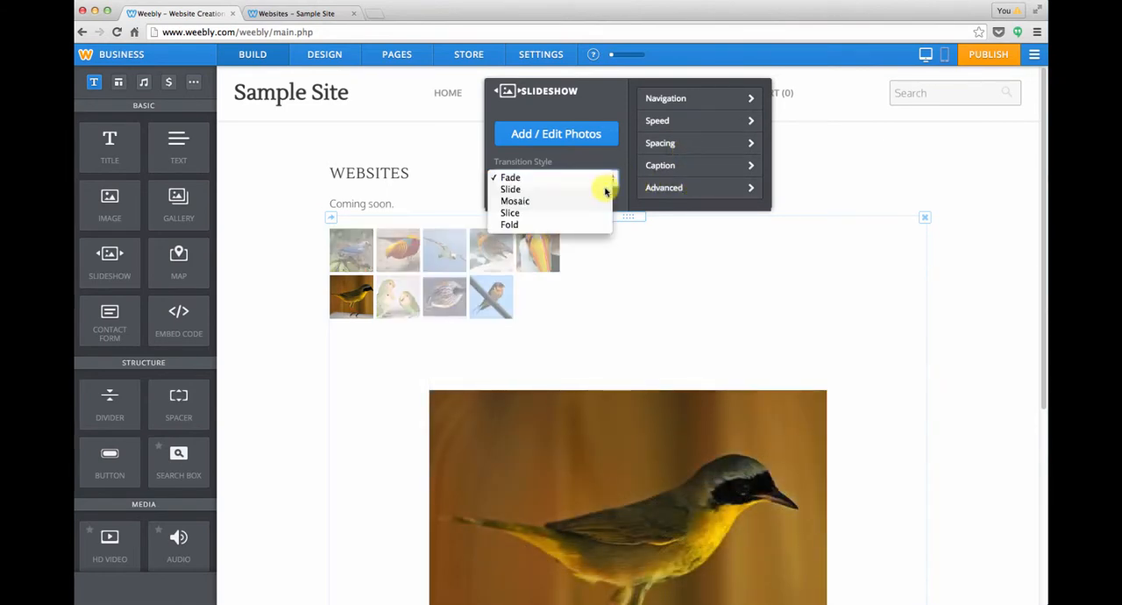
{"action": "left_click", "coordinate": [510, 189]}
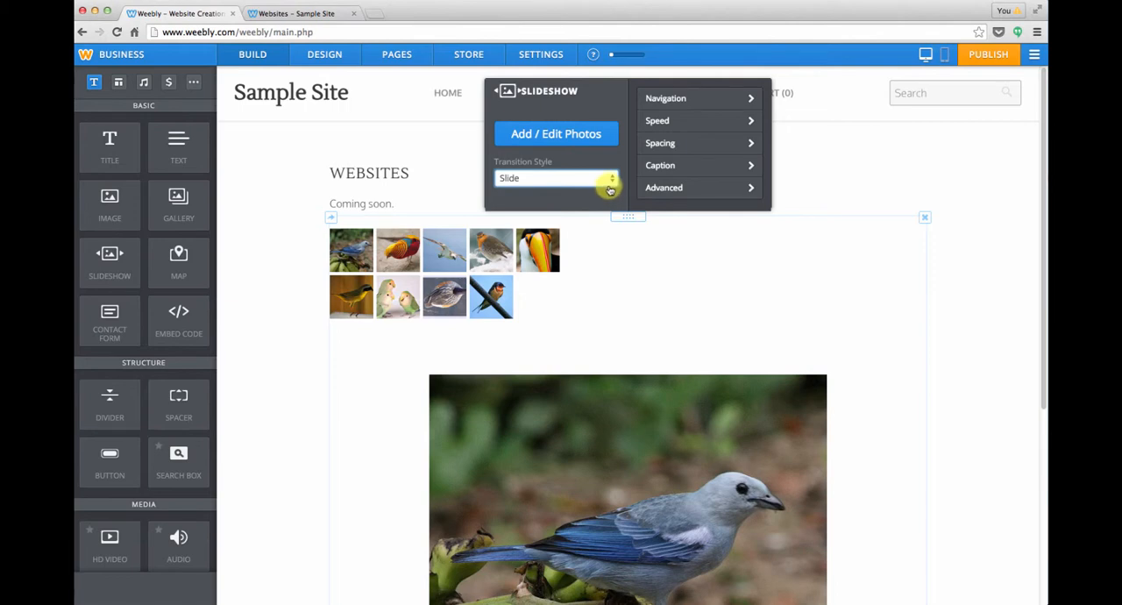
{"action": "mouse_move", "coordinate": [660, 165]}
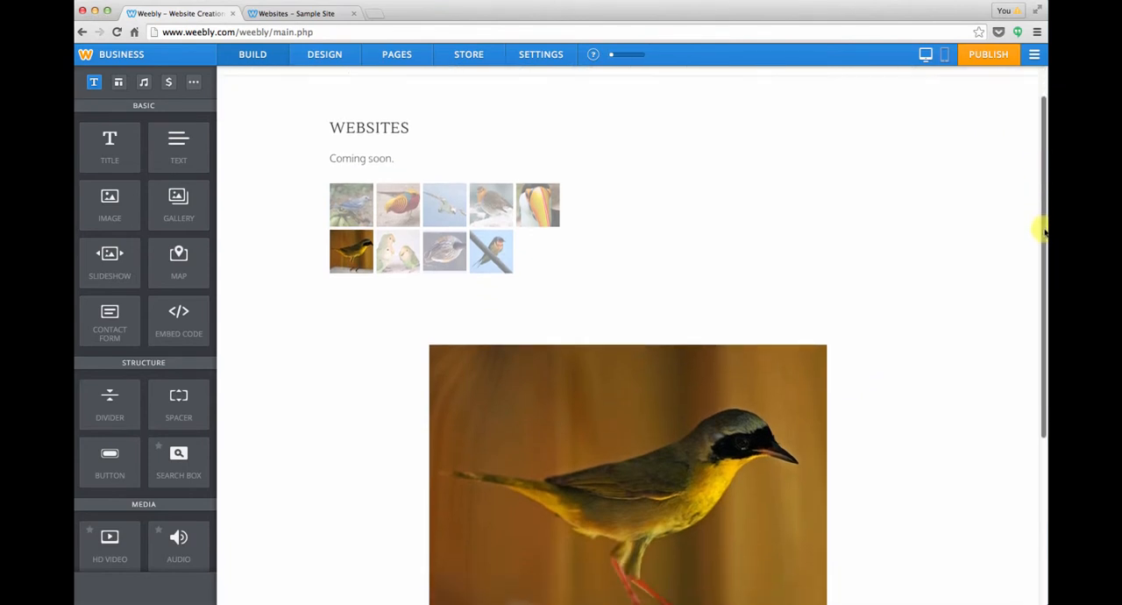
{"action": "scroll", "scroll_direction": "down", "scroll_amount": 3}
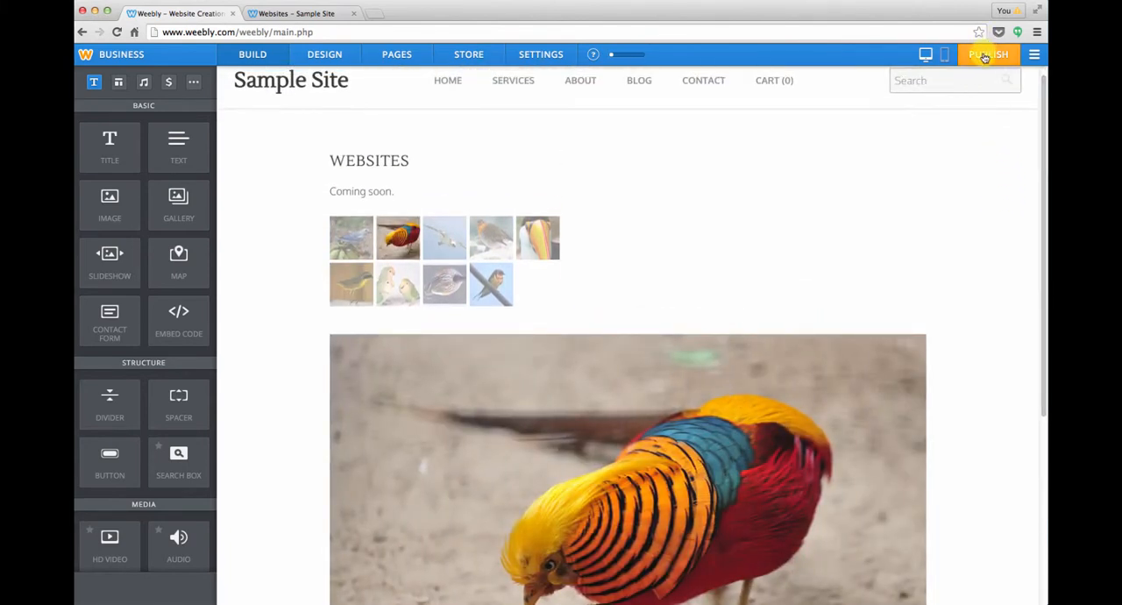
- Republish the site and open the live Websites page under Services
{"action": "left_click", "coordinate": [988, 53]}
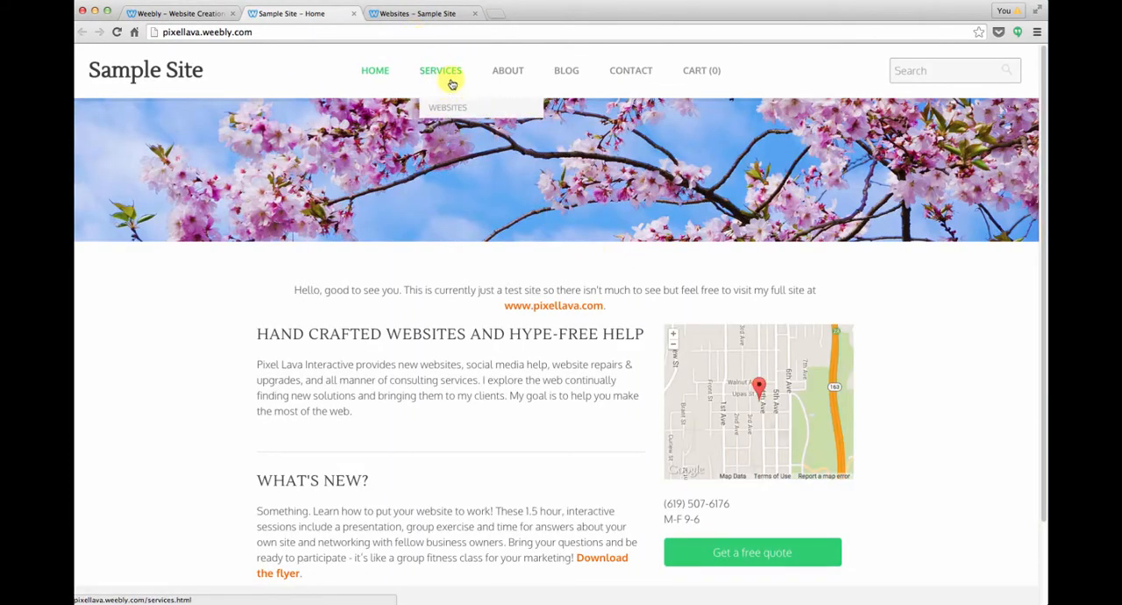
{"action": "left_click", "coordinate": [447, 107]}
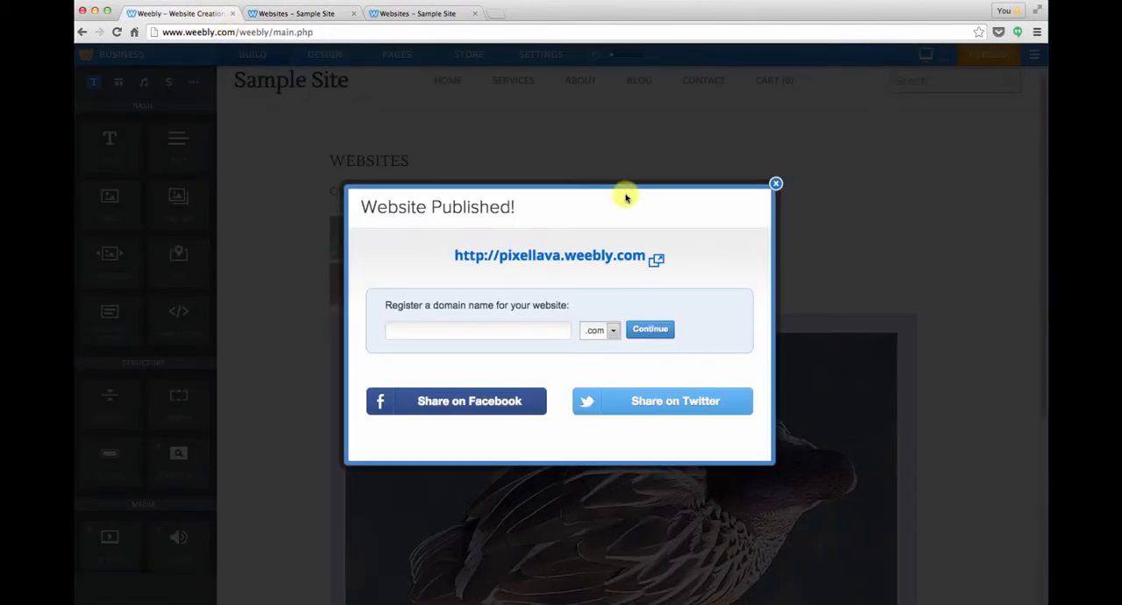
- Close the Website Published dialog and delete the bird slideshow
{"action": "left_click", "coordinate": [775, 183]}
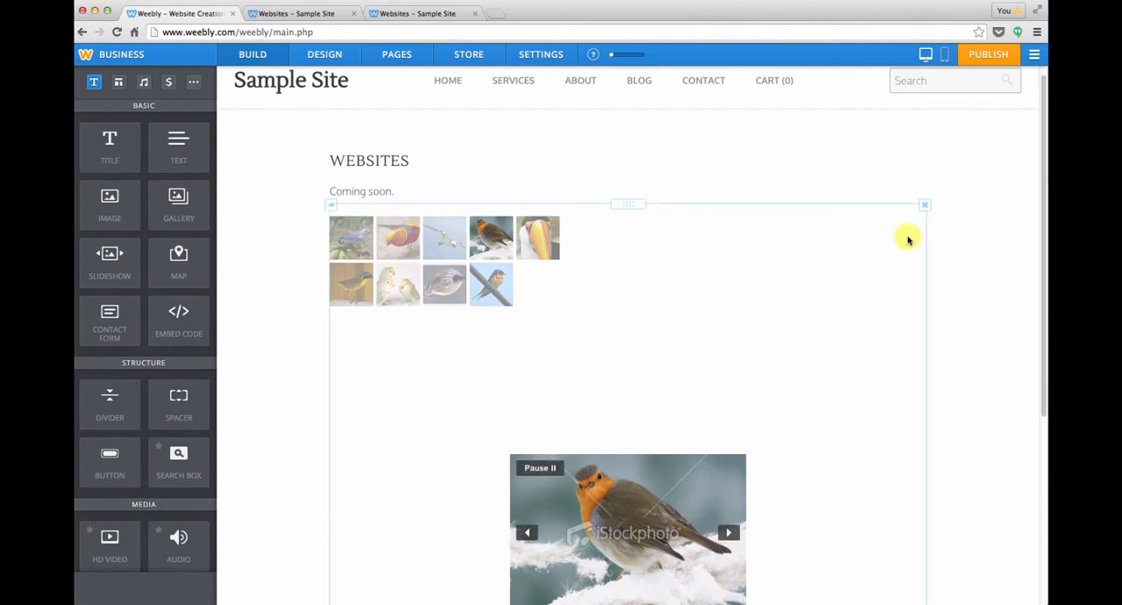
{"action": "left_click", "coordinate": [924, 204]}
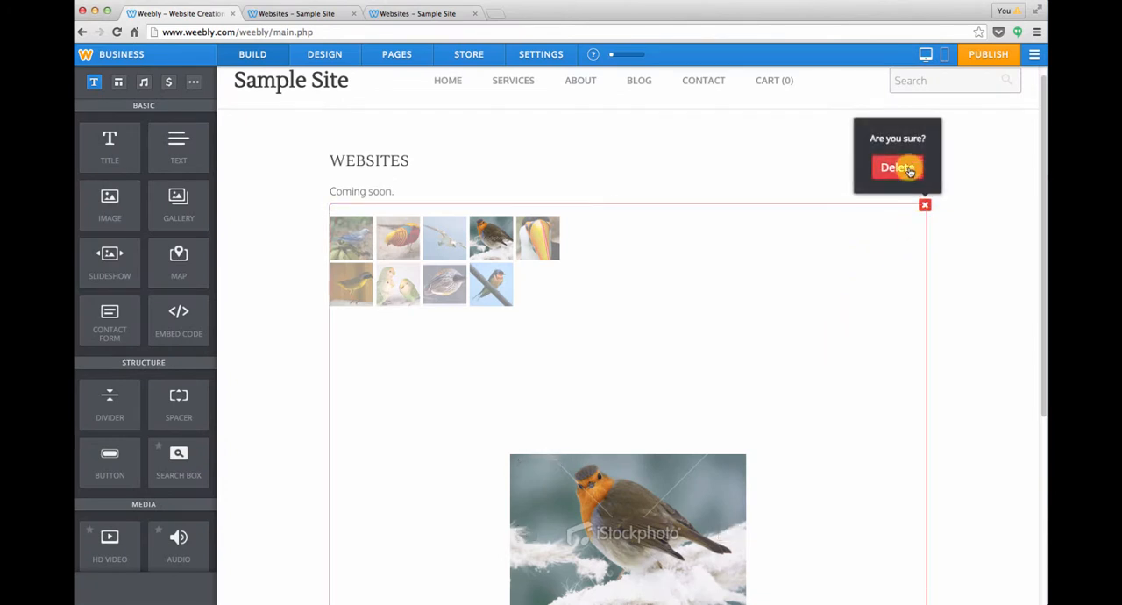
{"action": "left_click", "coordinate": [897, 168]}
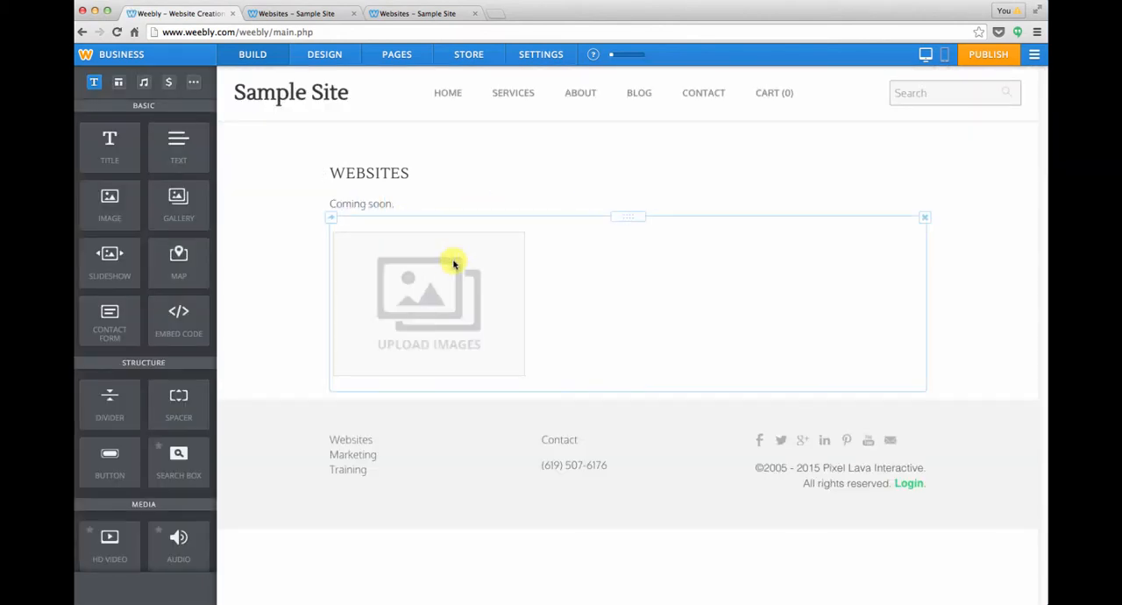
- Upload the JPEG photos from the birds folder into the gallery
{"action": "left_click", "coordinate": [429, 303]}
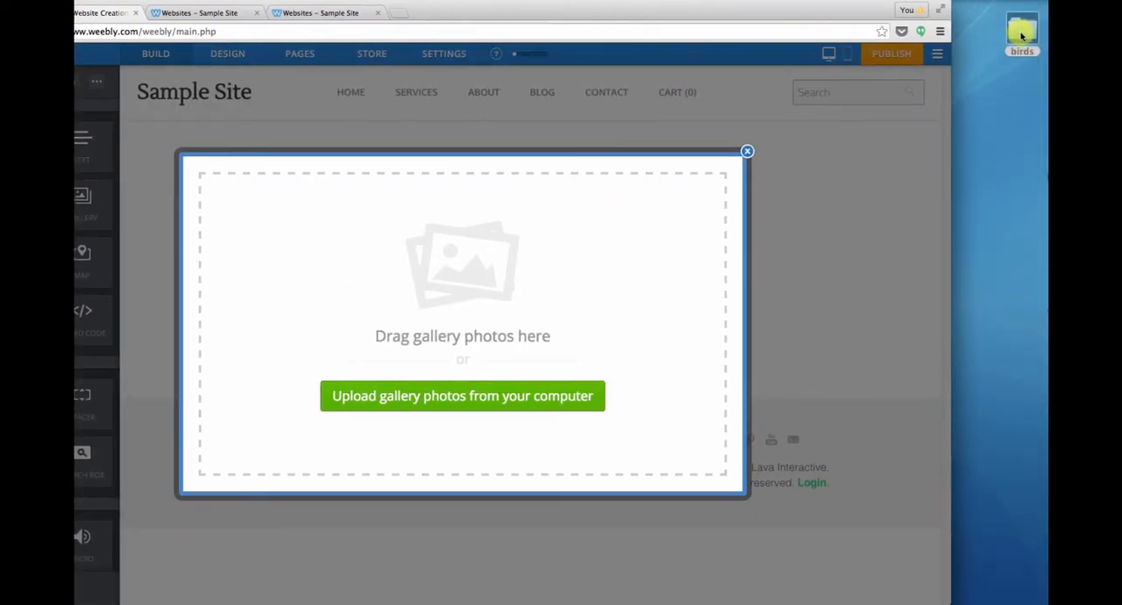
{"action": "left_click", "coordinate": [462, 396]}
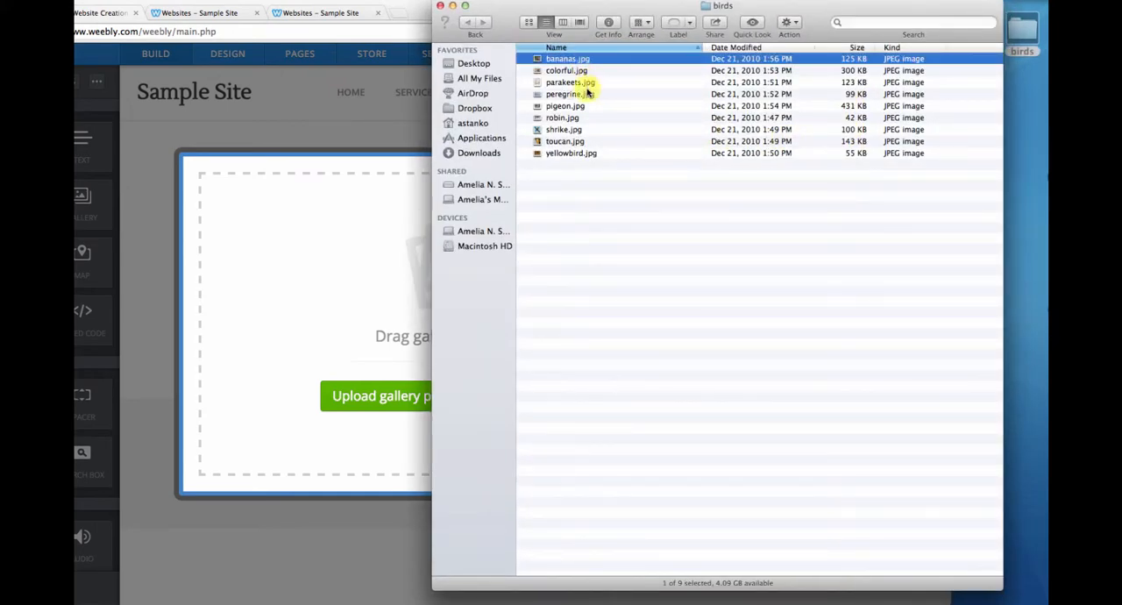
{"action": "left_click", "coordinate": [562, 116]}
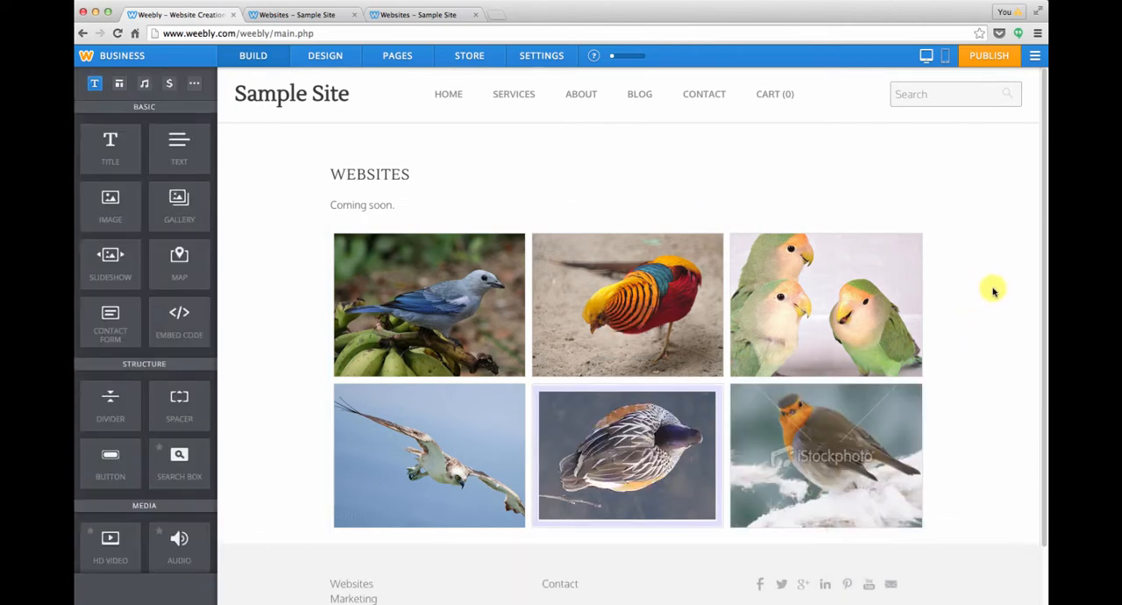
- Open the gallery settings and link the pheasant photo to the Websites page
{"action": "left_click", "coordinate": [627, 304]}
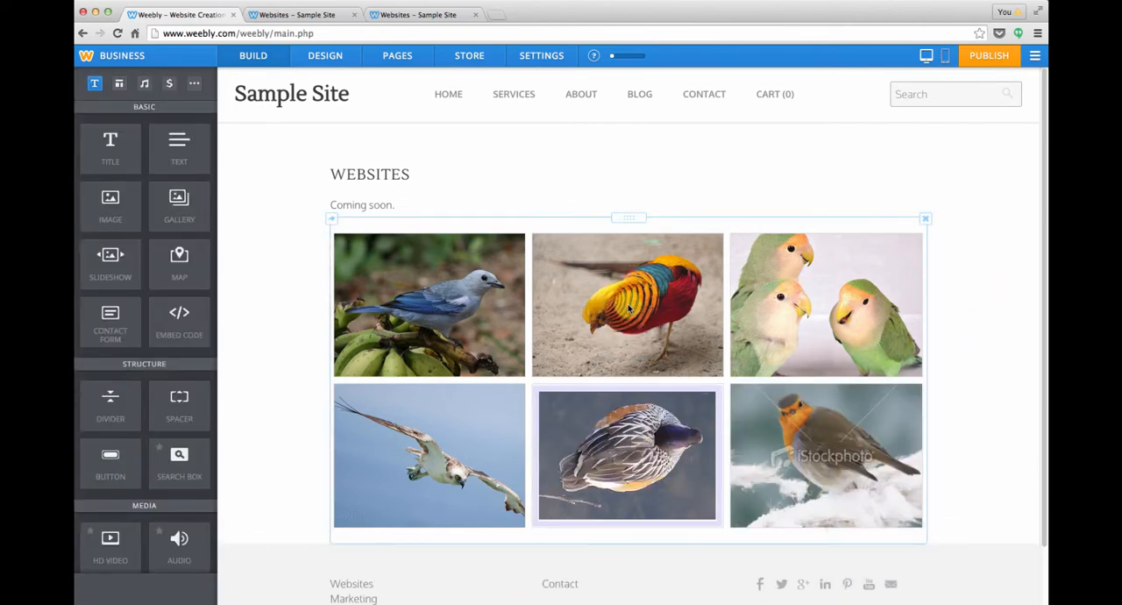
{"action": "left_click", "coordinate": [627, 305]}
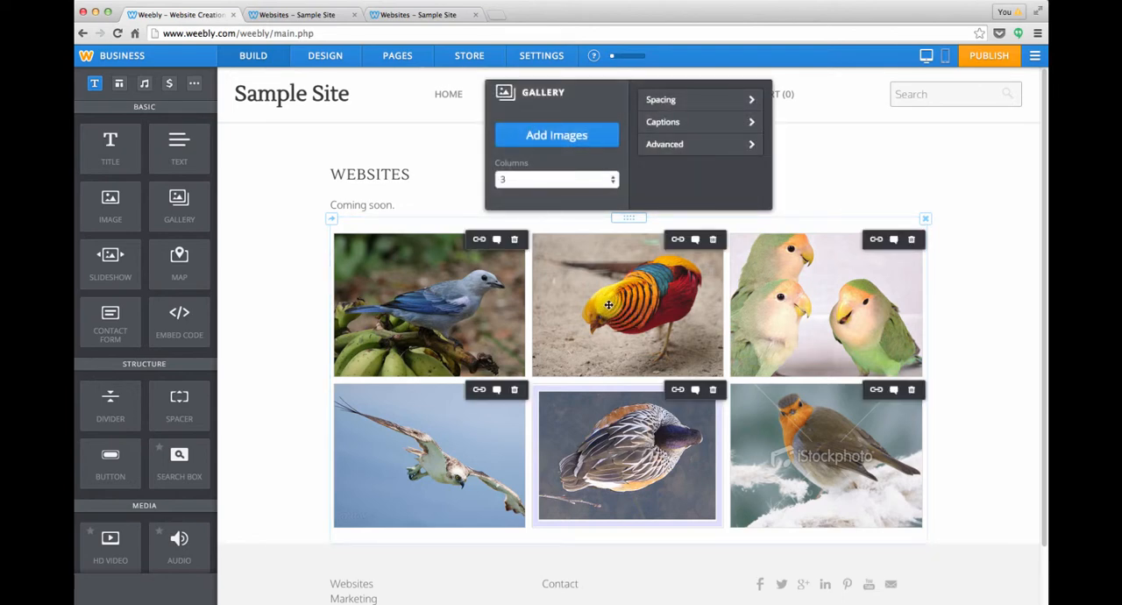
{"action": "mouse_move", "coordinate": [603, 275]}
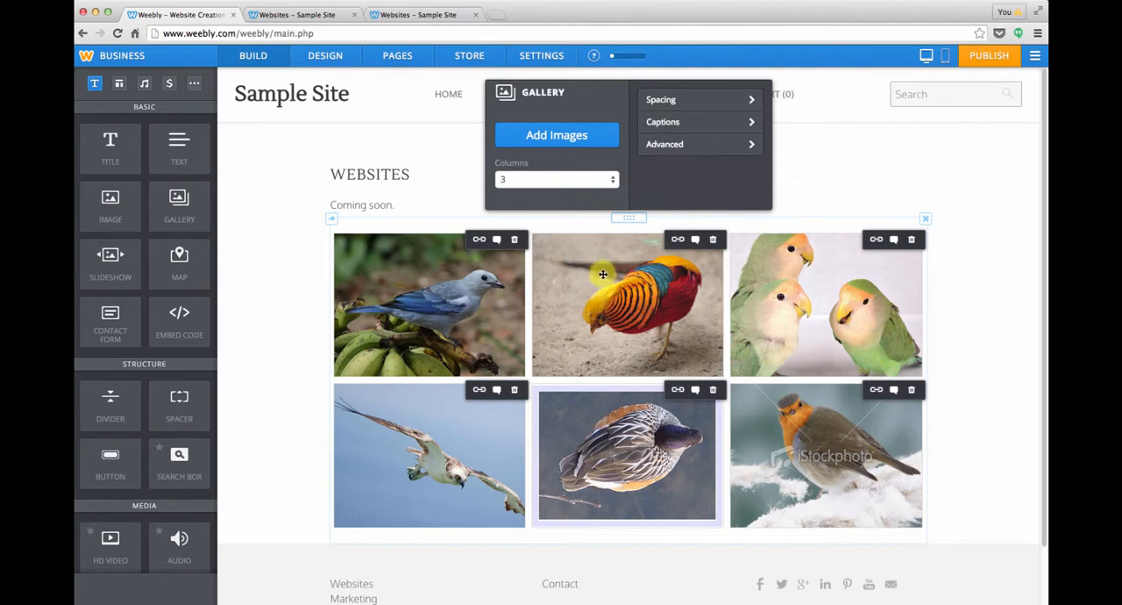
{"action": "mouse_move", "coordinate": [617, 152]}
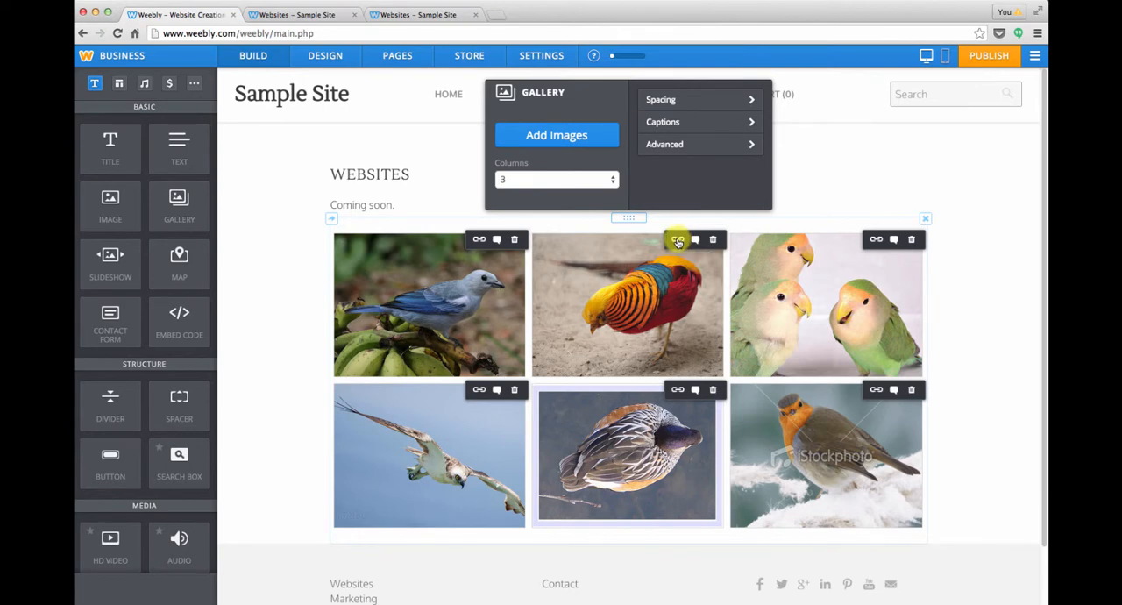
{"action": "left_click", "coordinate": [678, 239]}
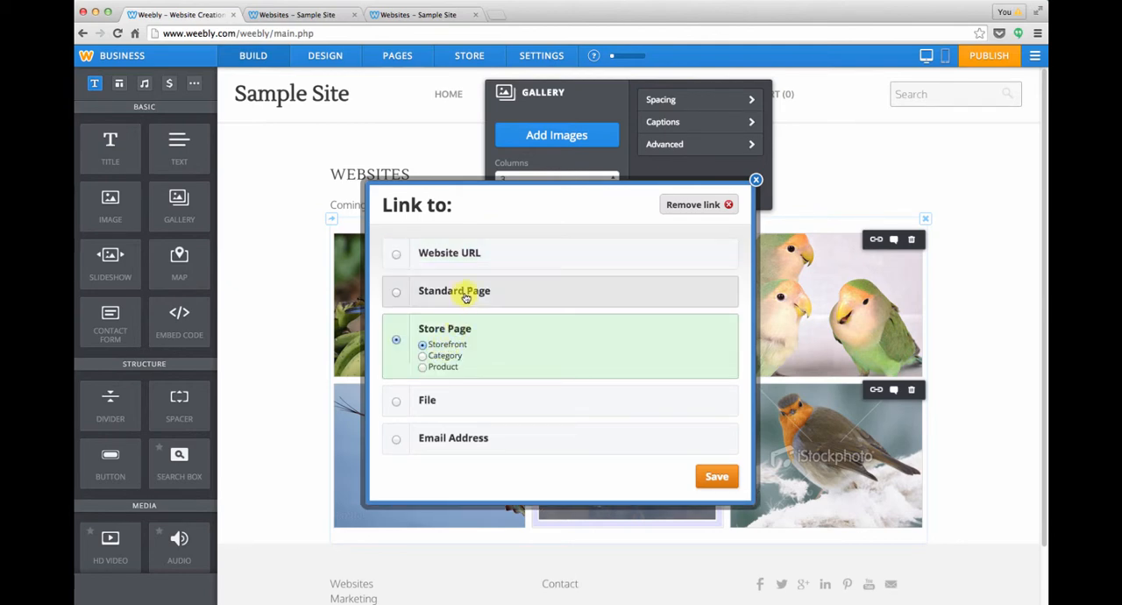
{"action": "left_click", "coordinate": [396, 300]}
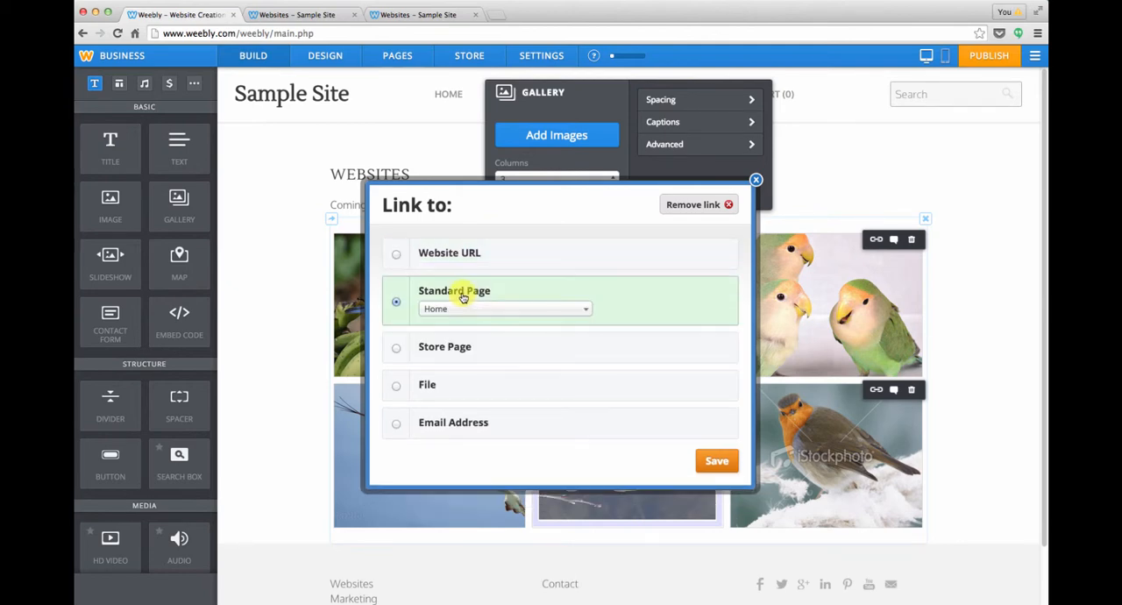
{"action": "left_click", "coordinate": [505, 308]}
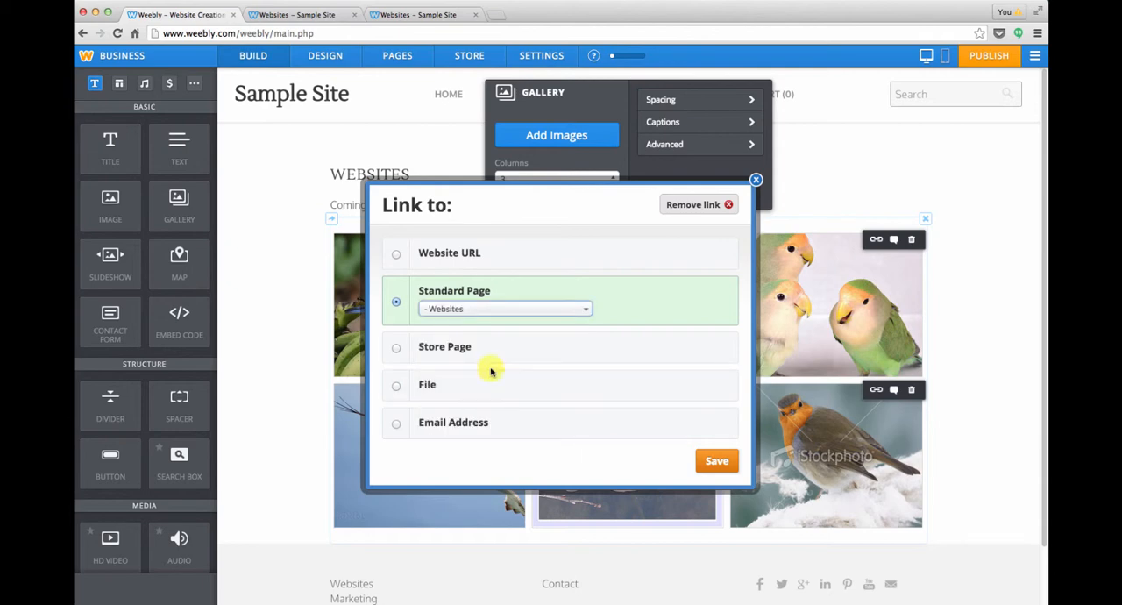
{"action": "mouse_move", "coordinate": [485, 387]}
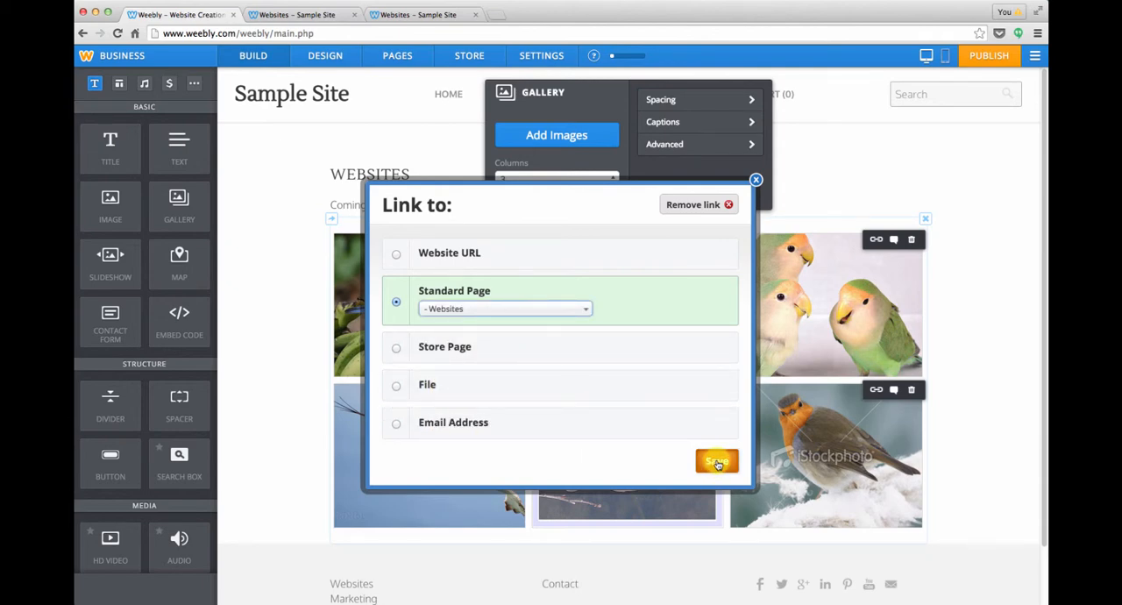
{"action": "left_click", "coordinate": [716, 463]}
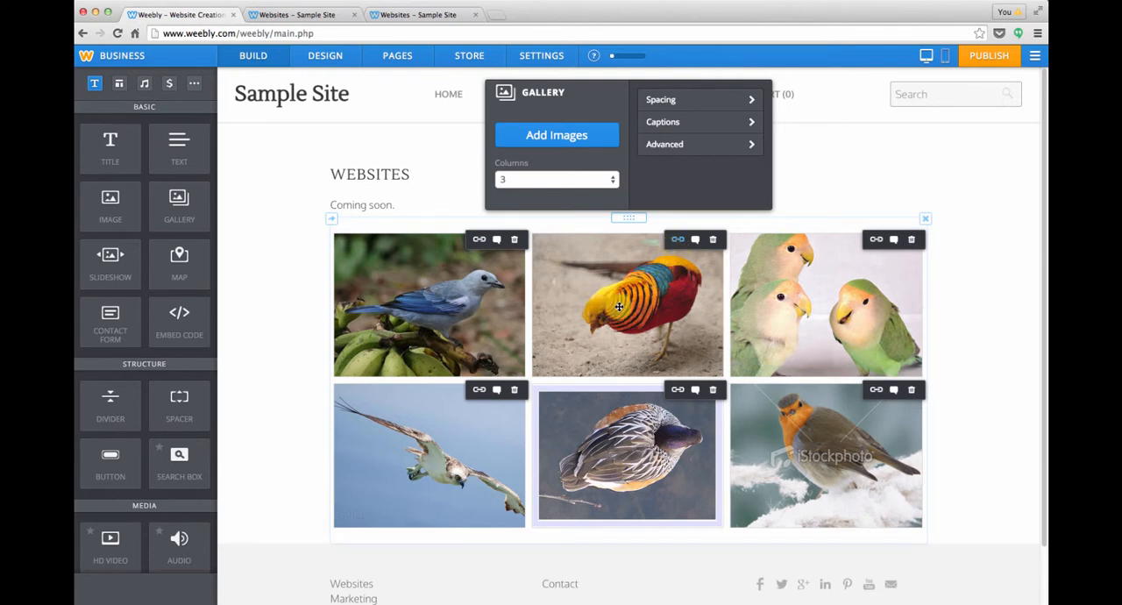
{"action": "mouse_move", "coordinate": [696, 239]}
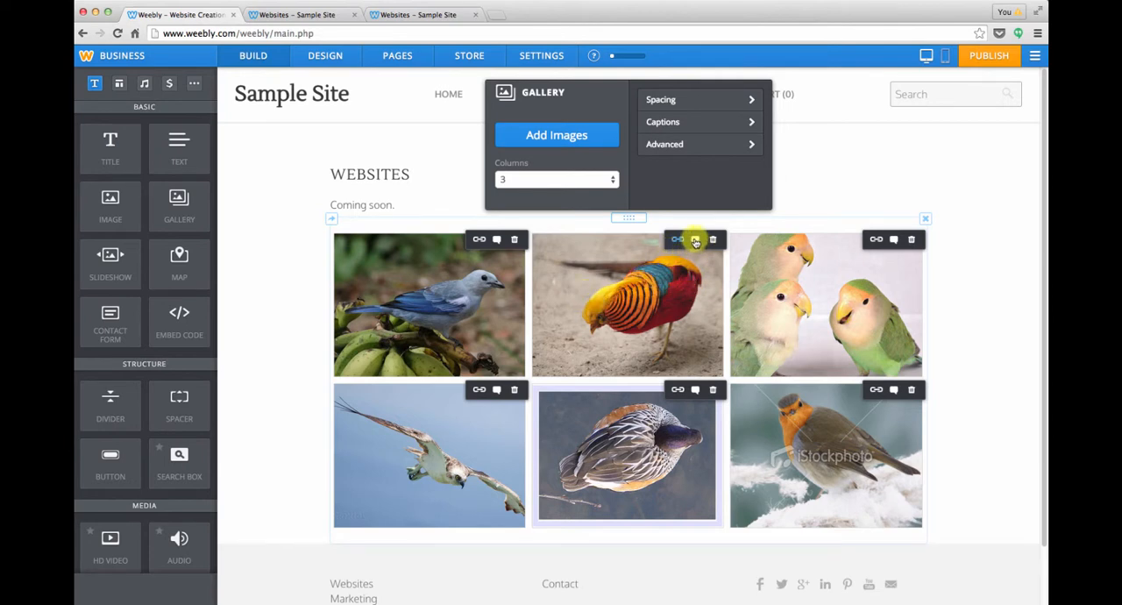
- Caption the pheasant photo 'Colorful bird!' and delete the tucked-head bird, leaving five photos
{"action": "left_click", "coordinate": [696, 239]}
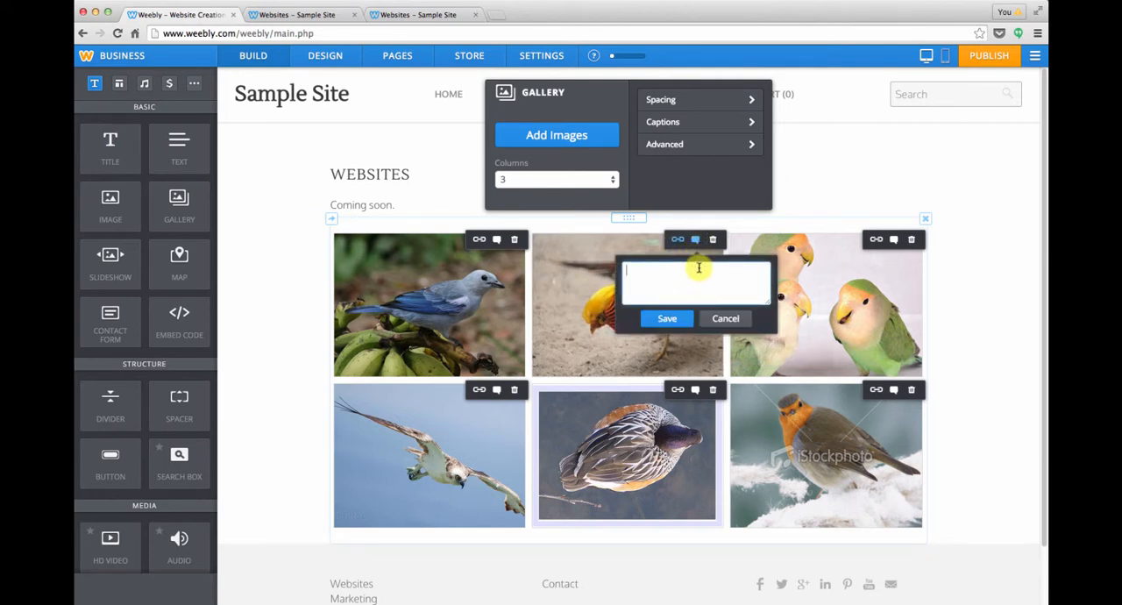
{"action": "type", "text": "Colorful"}
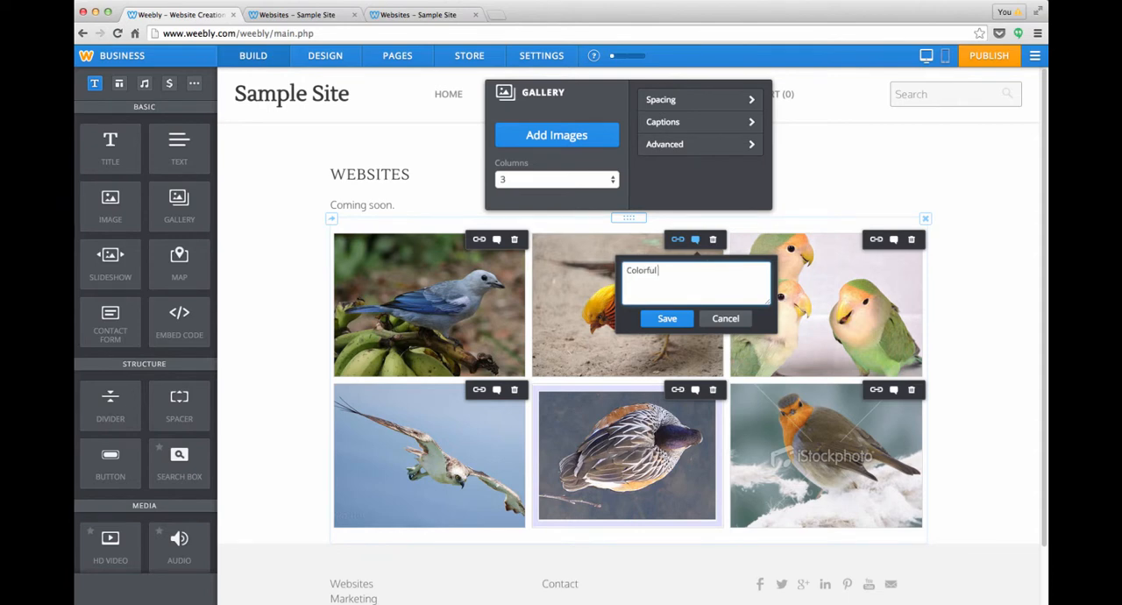
{"action": "type", "text": "bird"}
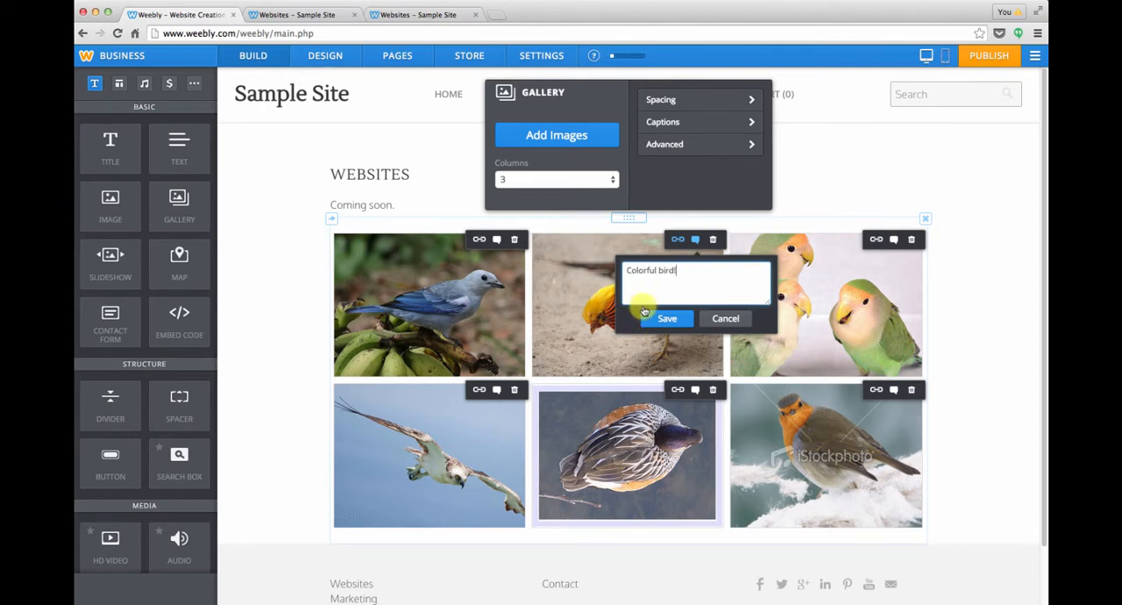
{"action": "left_click", "coordinate": [668, 318]}
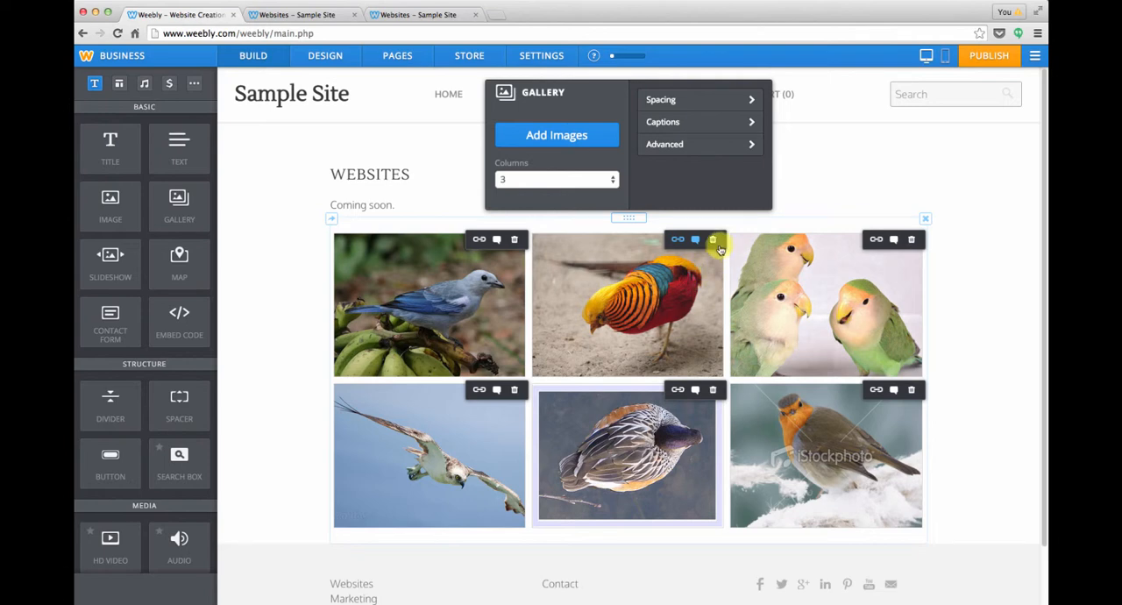
{"action": "mouse_move", "coordinate": [655, 432]}
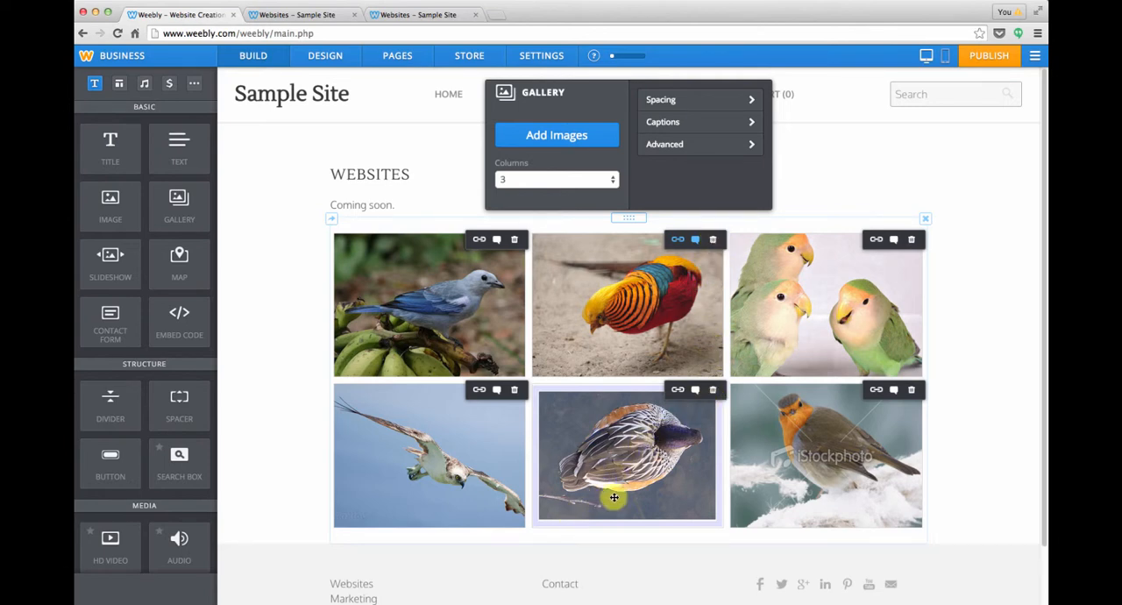
{"action": "mouse_move", "coordinate": [560, 412]}
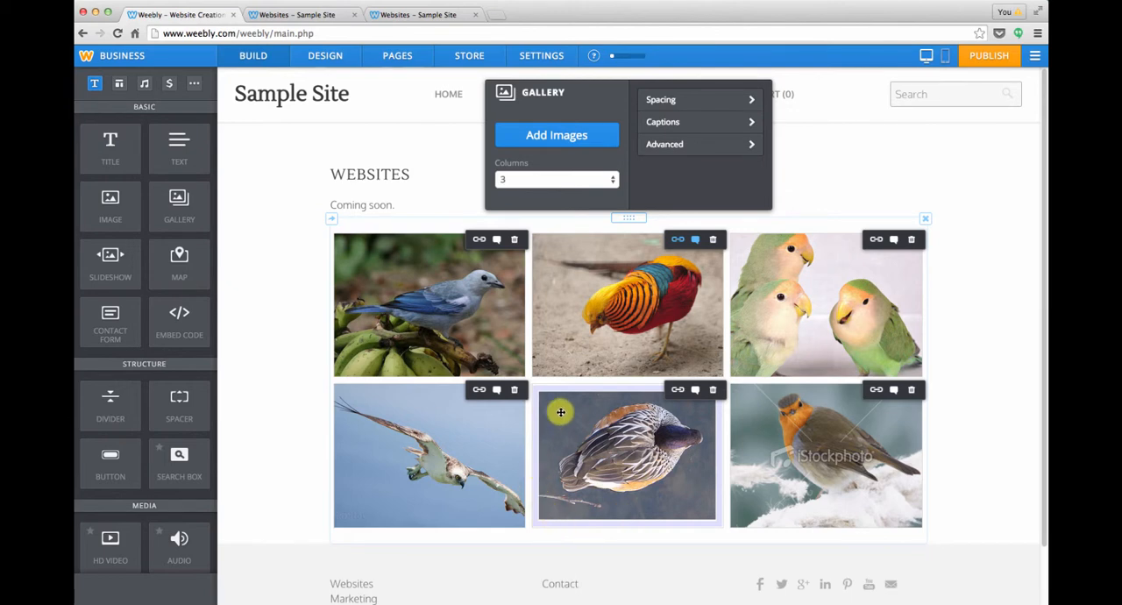
{"action": "mouse_move", "coordinate": [711, 417]}
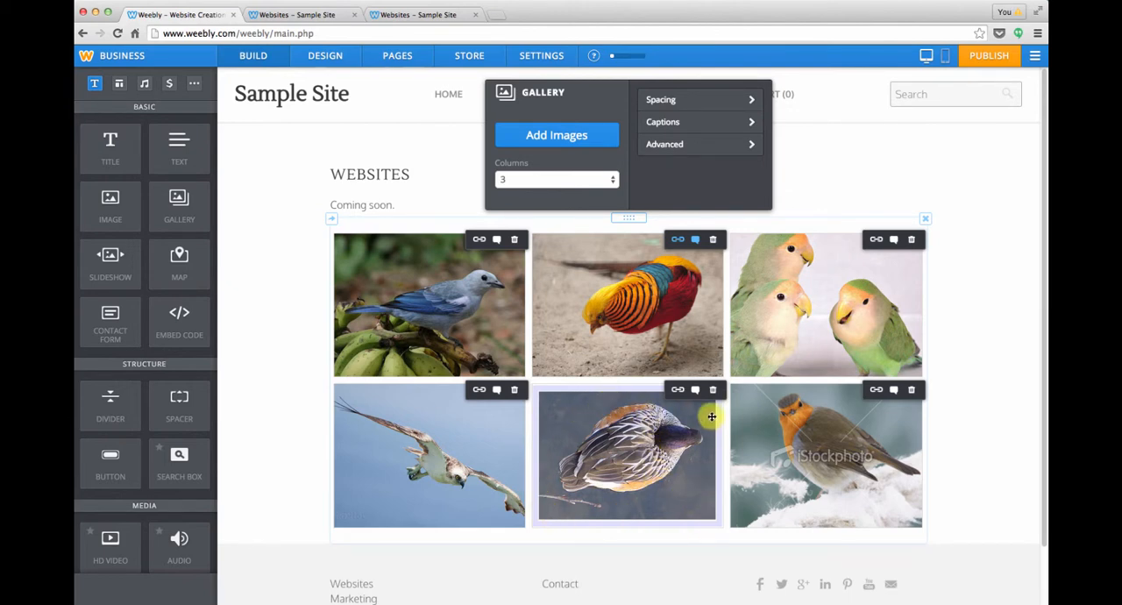
{"action": "left_click", "coordinate": [713, 389]}
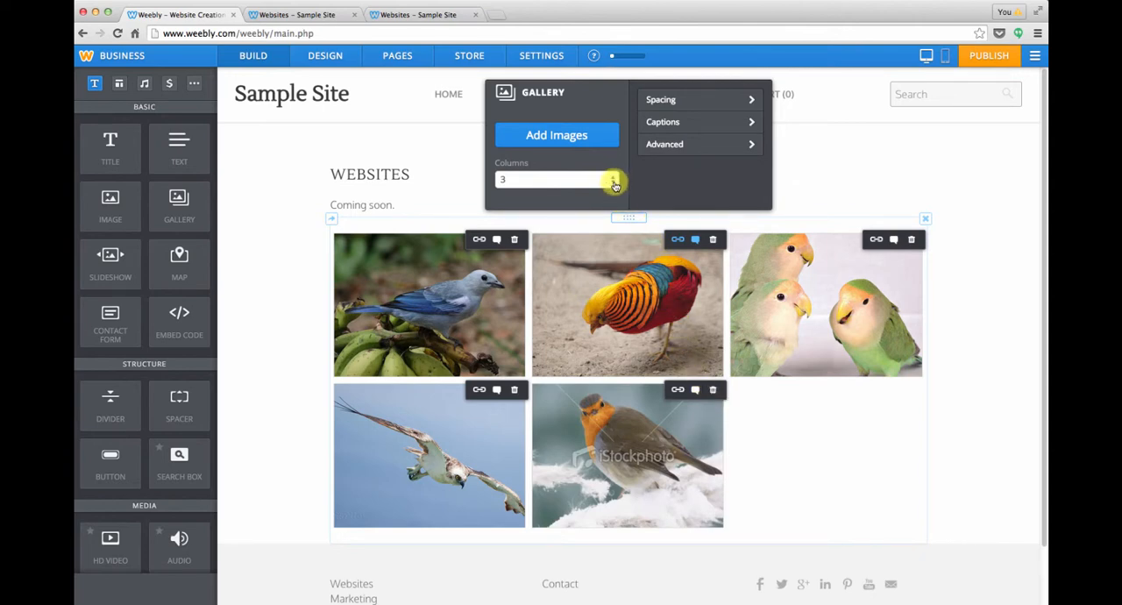
- Set the gallery to 5 columns and publish the site
{"action": "left_click", "coordinate": [614, 179]}
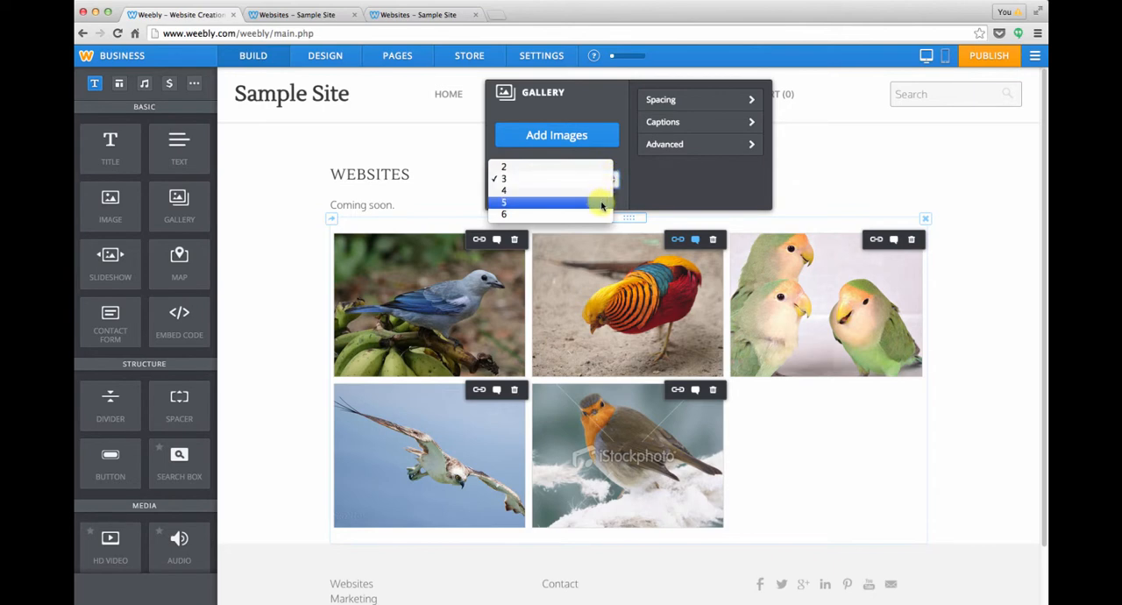
{"action": "left_click", "coordinate": [504, 202]}
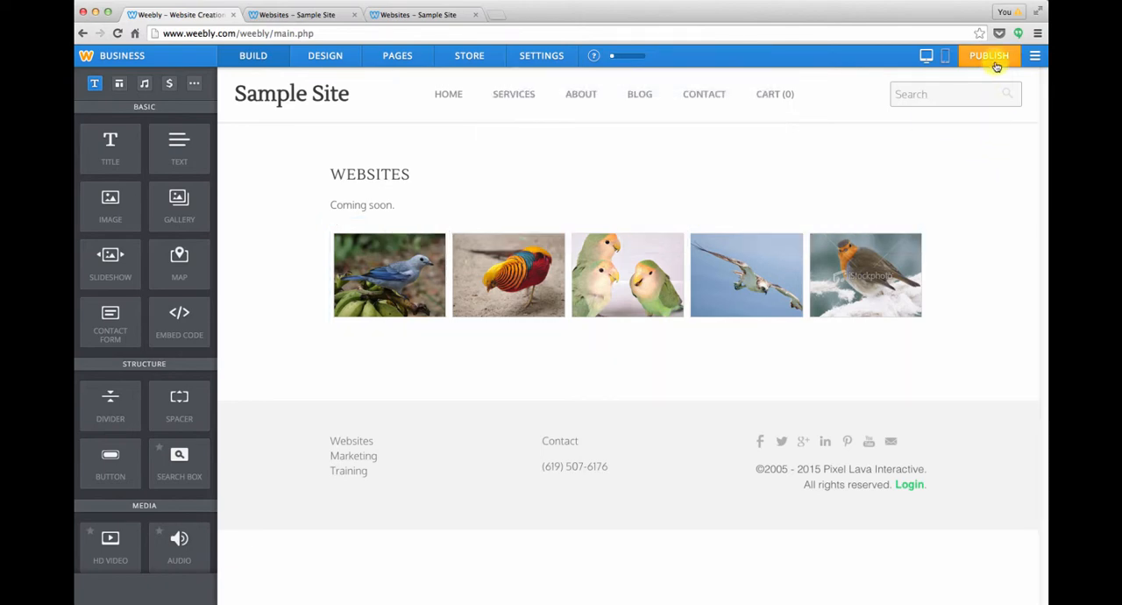
{"action": "left_click", "coordinate": [989, 55]}
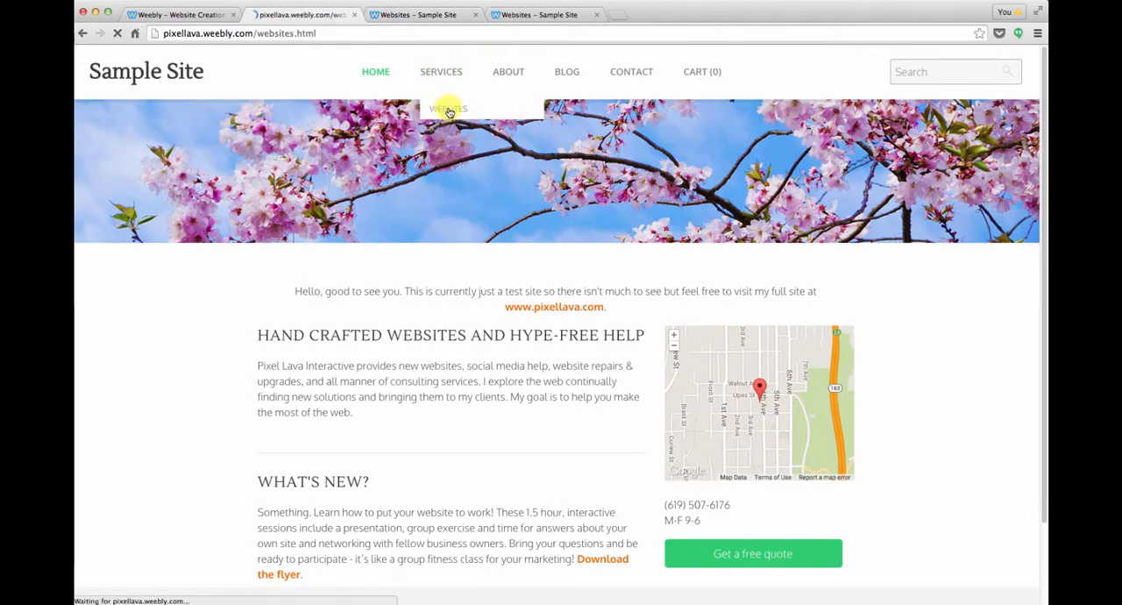
- Open the live Websites page and enlarge the lovebirds photo
{"action": "left_click", "coordinate": [448, 108]}
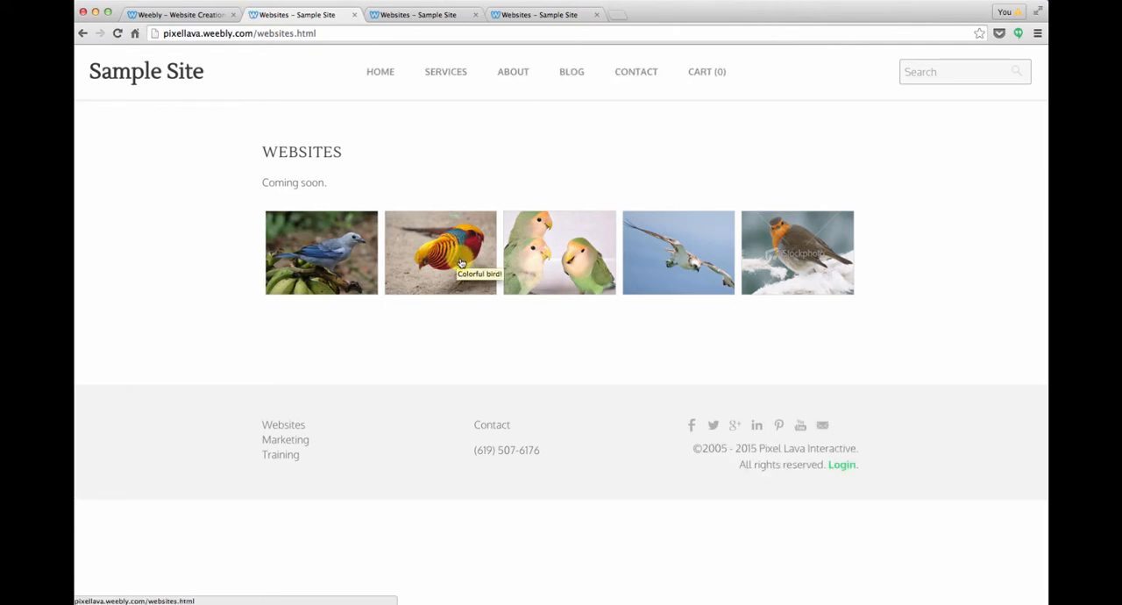
{"action": "left_click", "coordinate": [559, 252]}
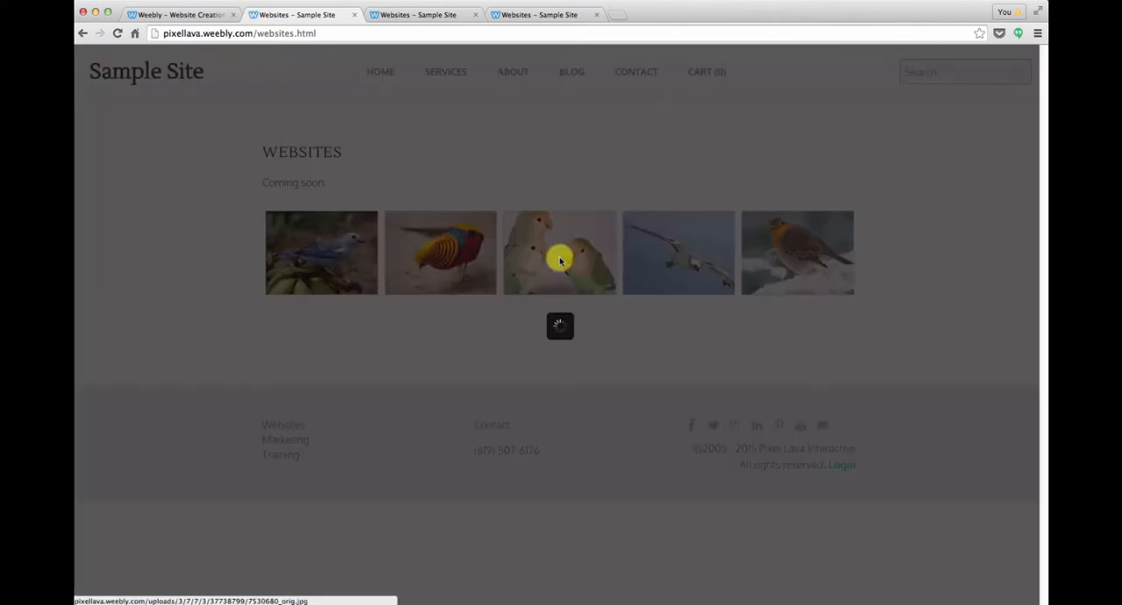
{"action": "left_click", "coordinate": [559, 253]}
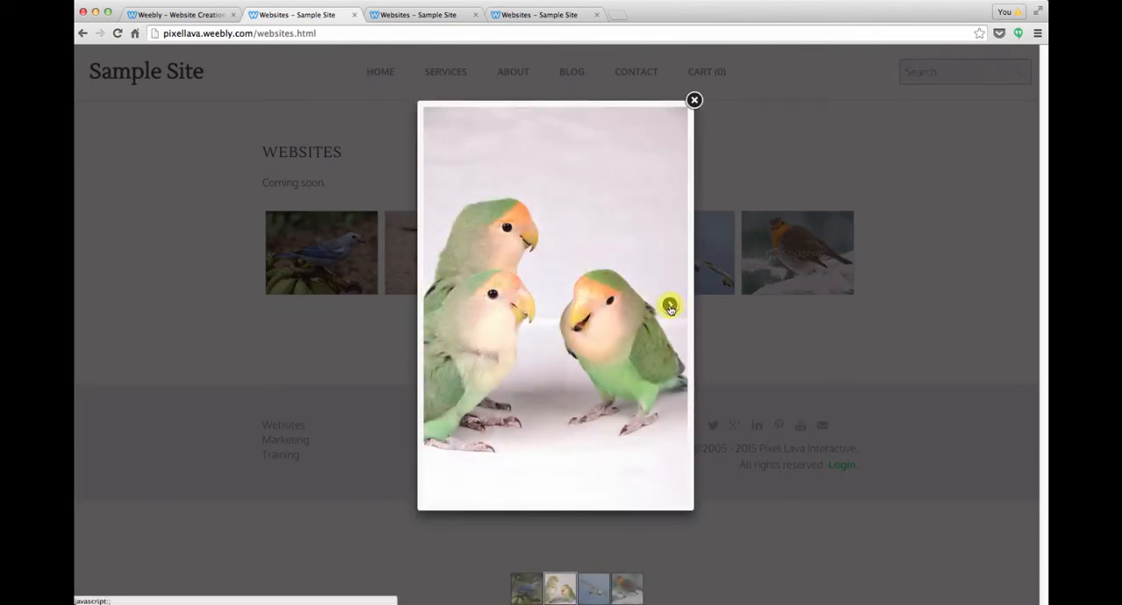
- Step through the enlarged bird photos in the lightbox, then close it
{"action": "left_click", "coordinate": [663, 304]}
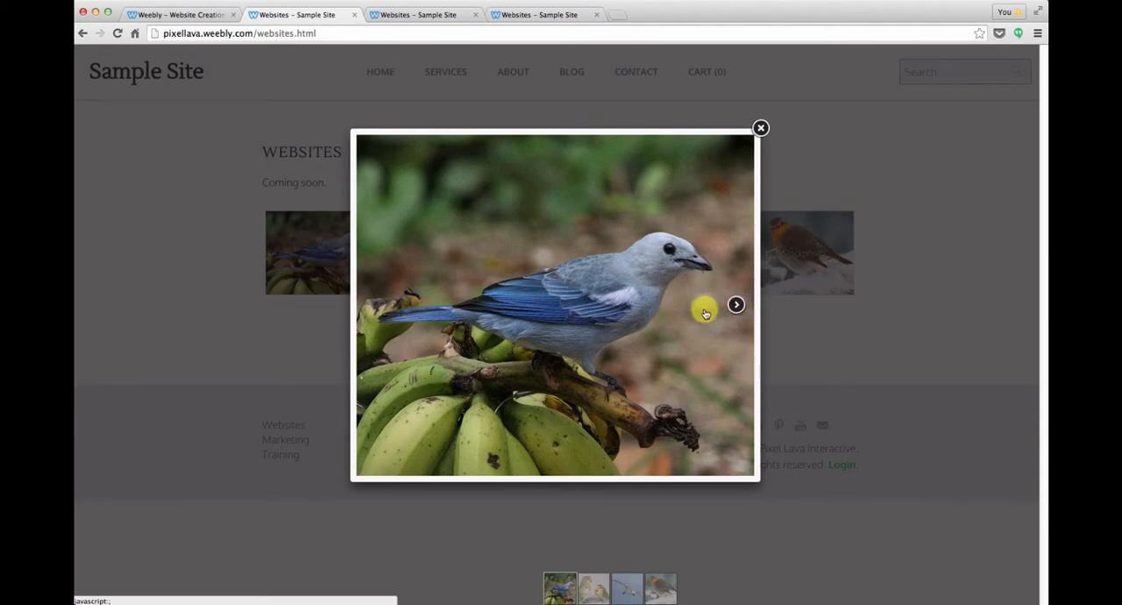
{"action": "left_click", "coordinate": [735, 304]}
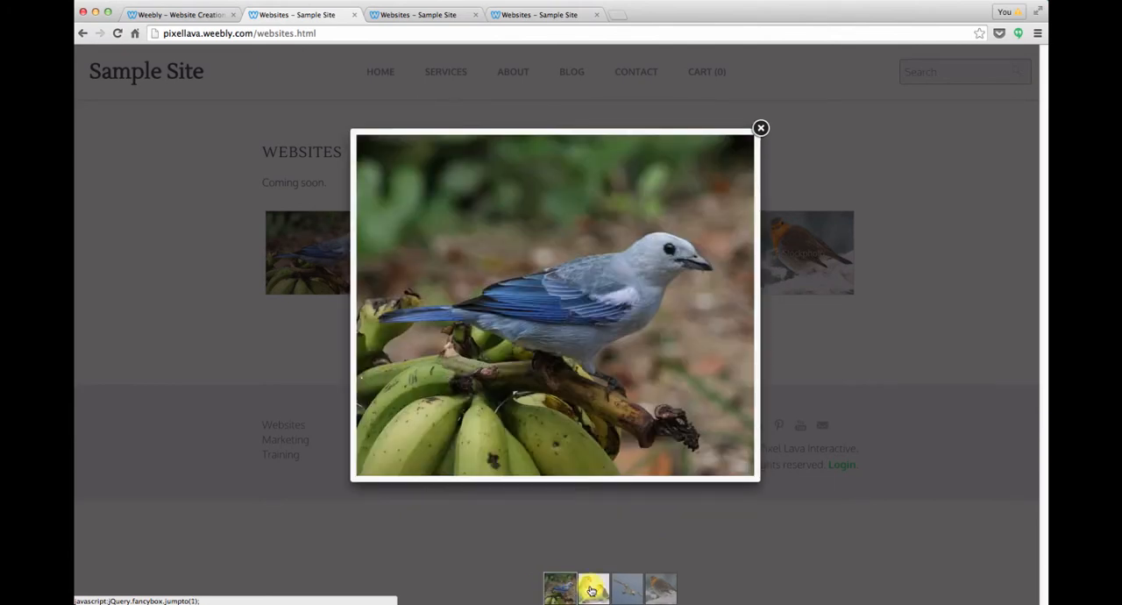
{"action": "left_click", "coordinate": [592, 588]}
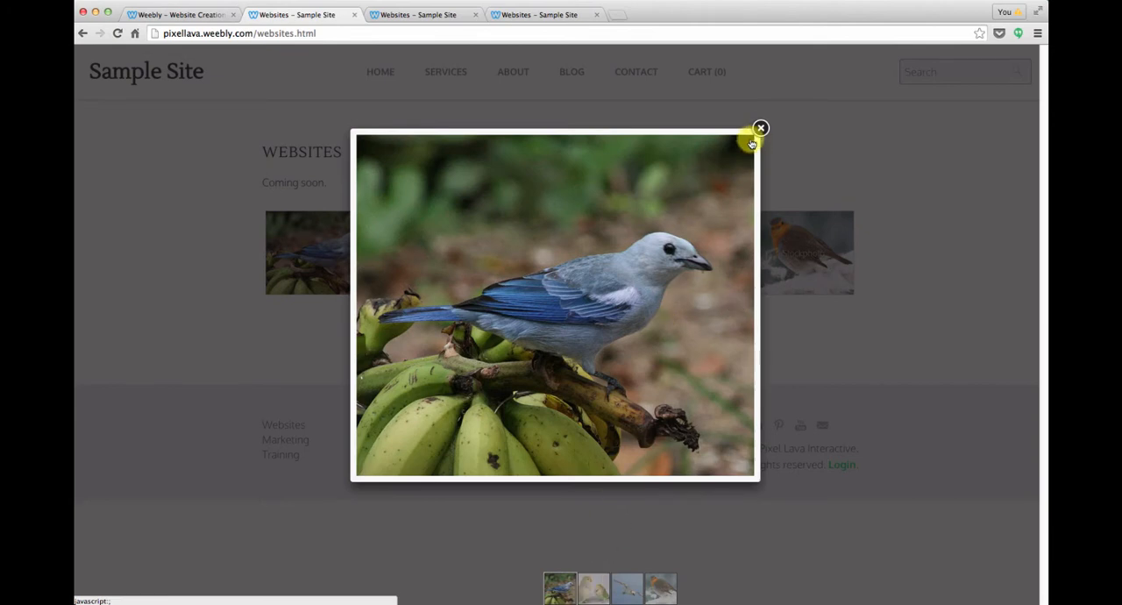
{"action": "left_click", "coordinate": [760, 128]}
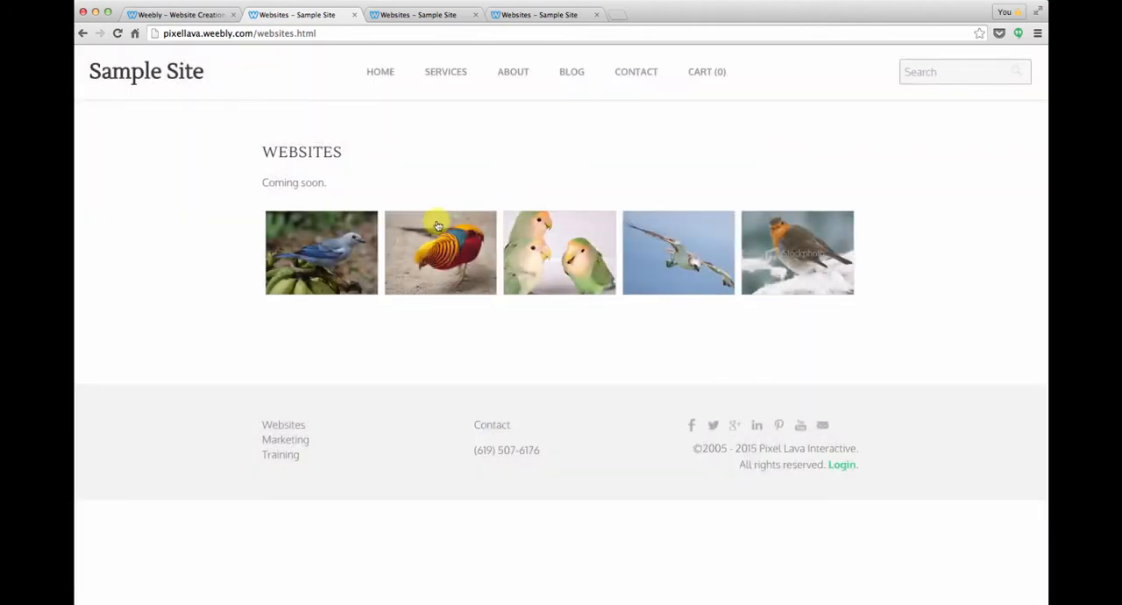
{"action": "mouse_move", "coordinate": [440, 252]}
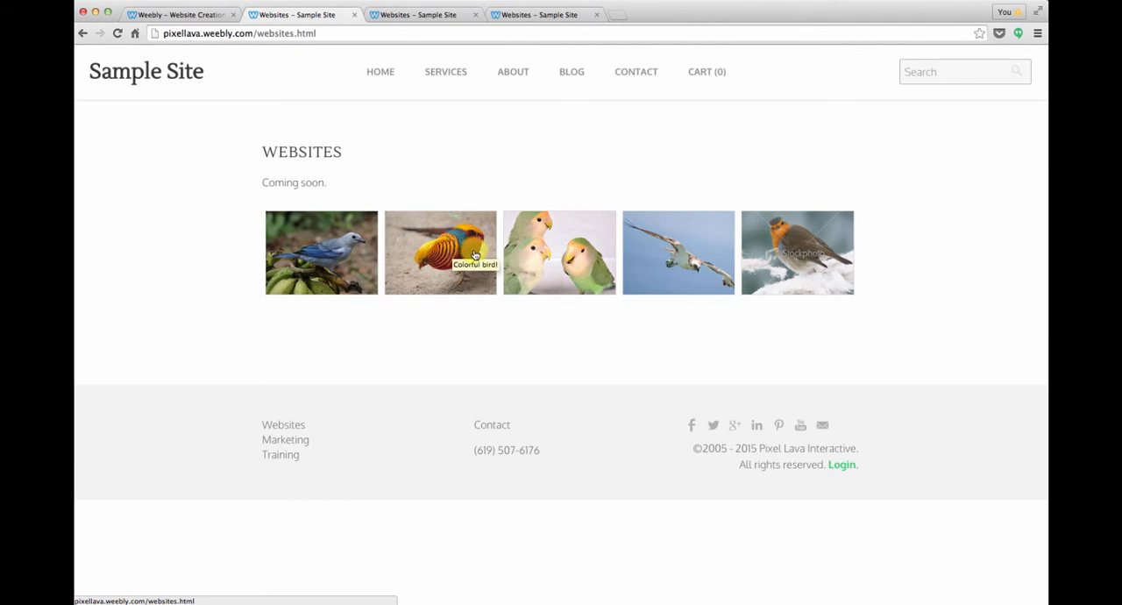
{"action": "mouse_move", "coordinate": [515, 264]}
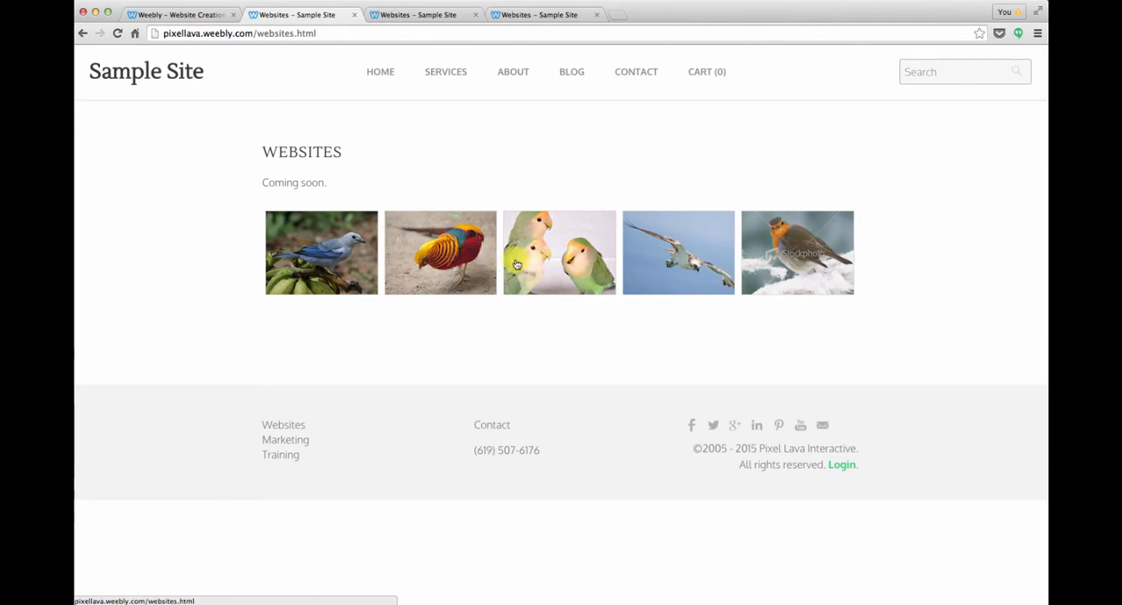
{"action": "mouse_move", "coordinate": [444, 155]}
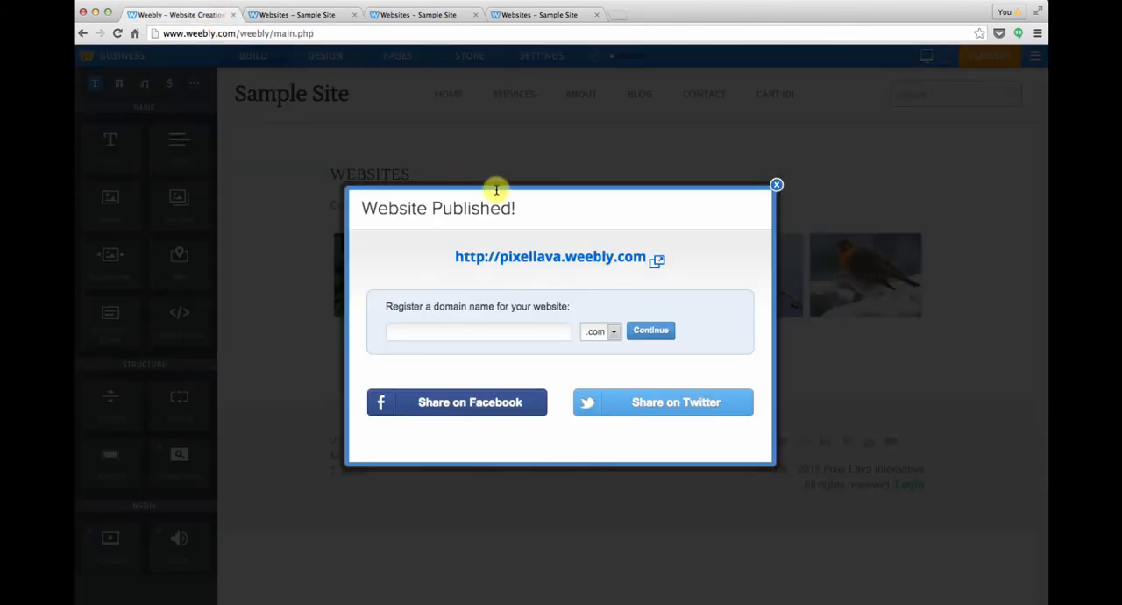
- Set gallery captions to show on Lightbox & Thumbnails with Partial Overlay
{"action": "left_click", "coordinate": [775, 184]}
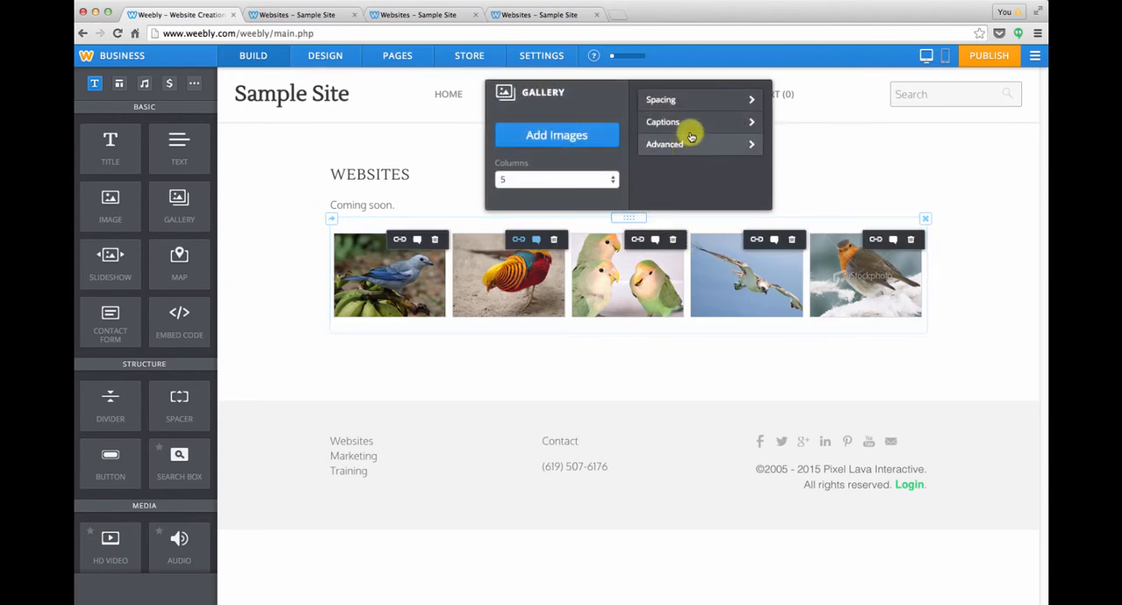
{"action": "left_click", "coordinate": [664, 122]}
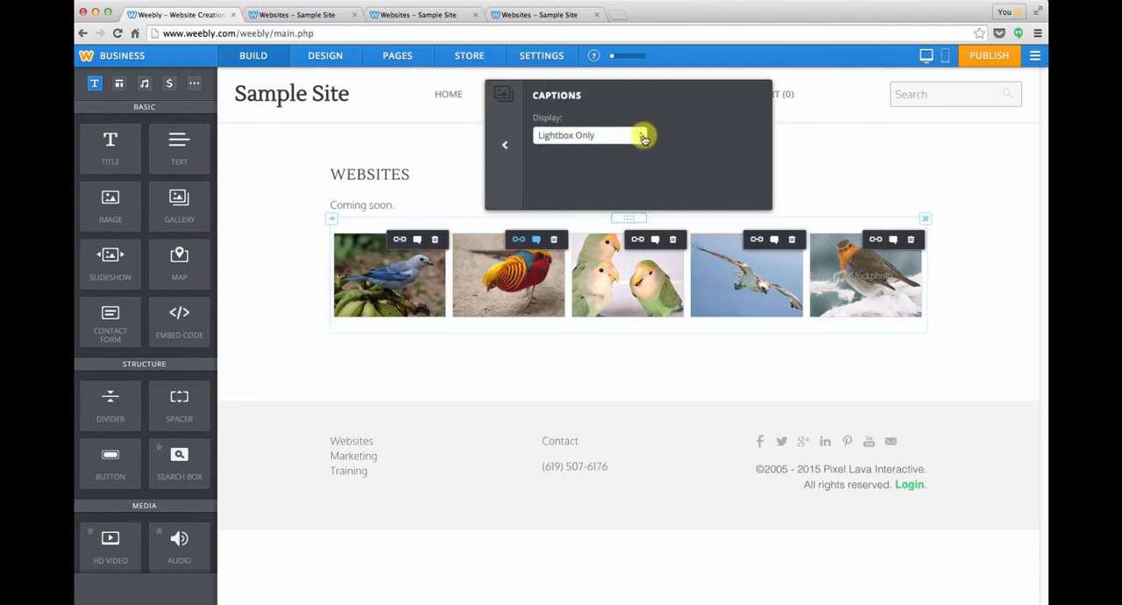
{"action": "left_click", "coordinate": [589, 135]}
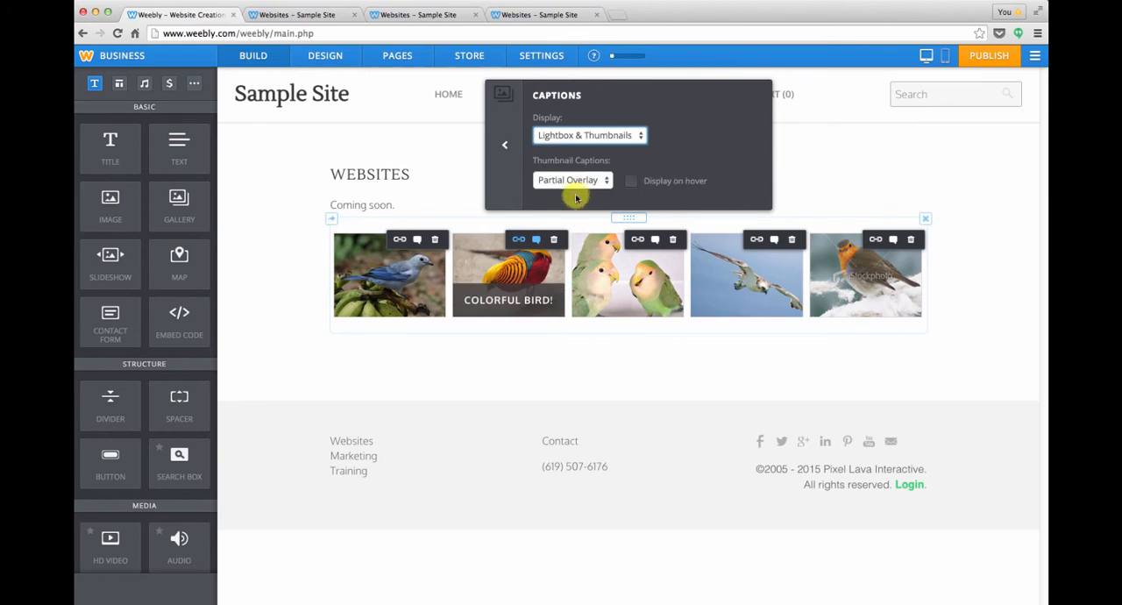
{"action": "mouse_move", "coordinate": [535, 309]}
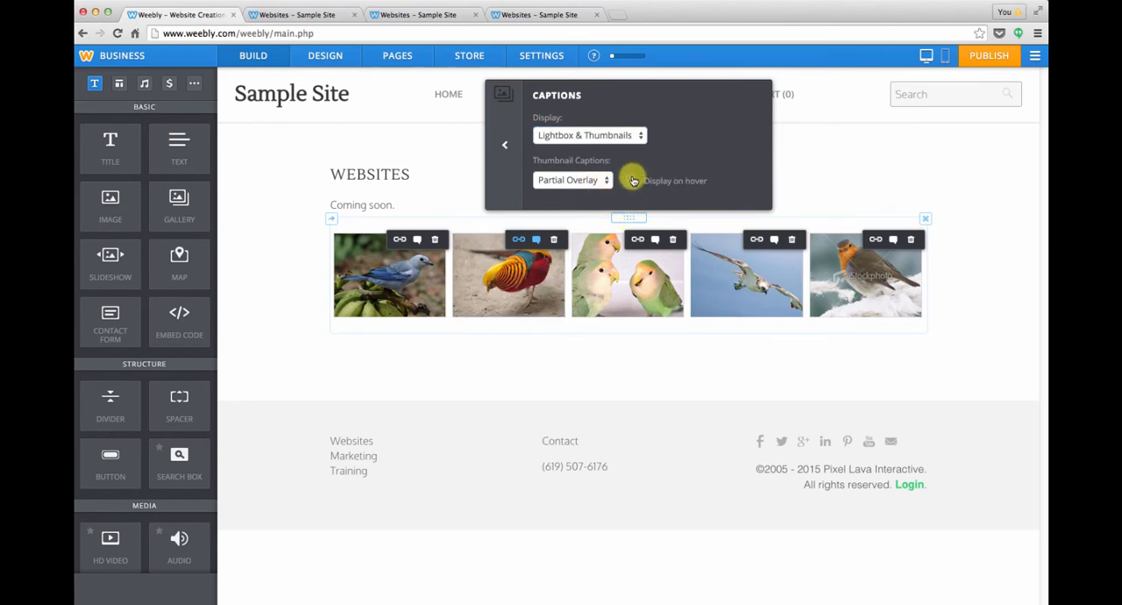
{"action": "left_click", "coordinate": [505, 144]}
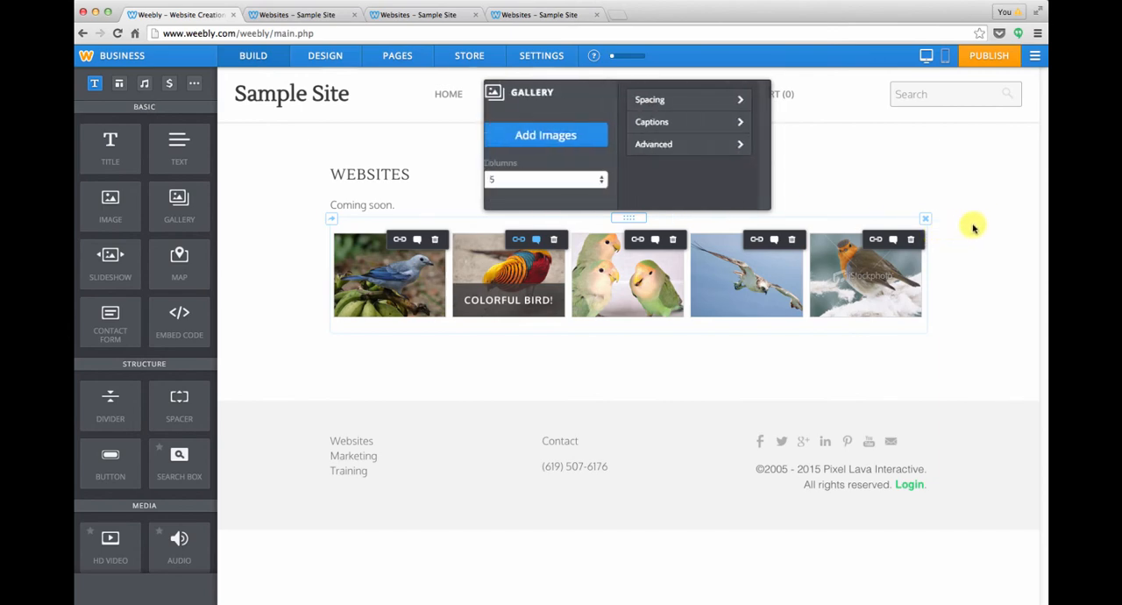